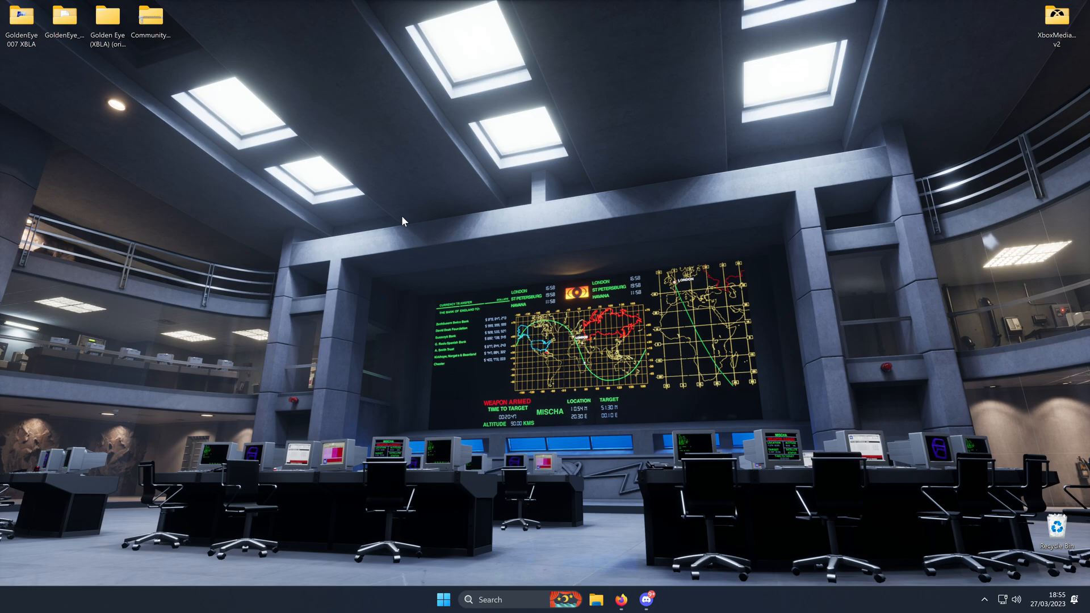
mouse_move(315, 210)
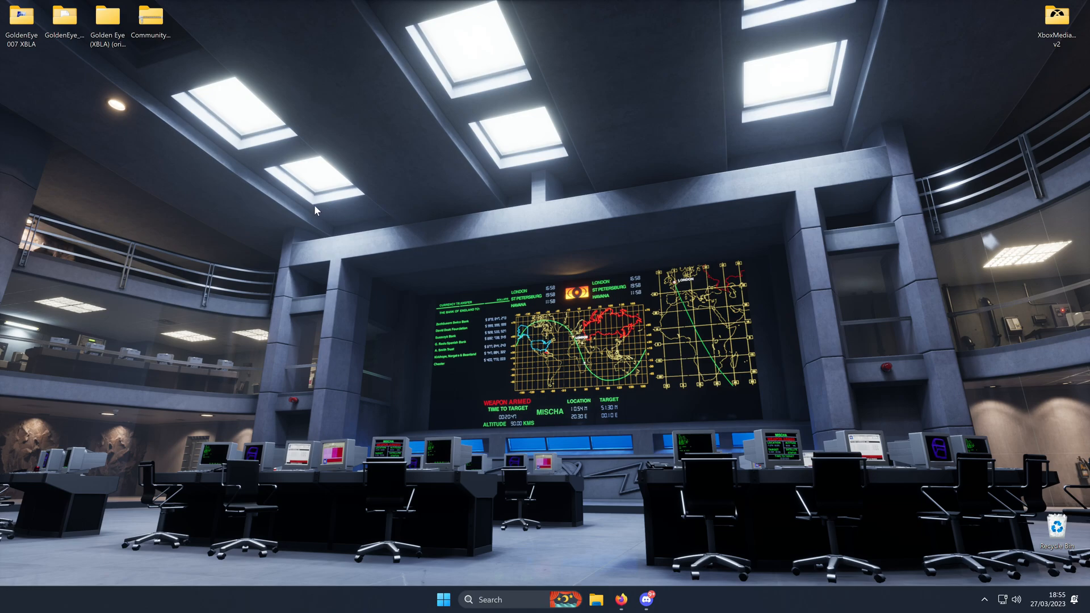
mouse_move(200, 68)
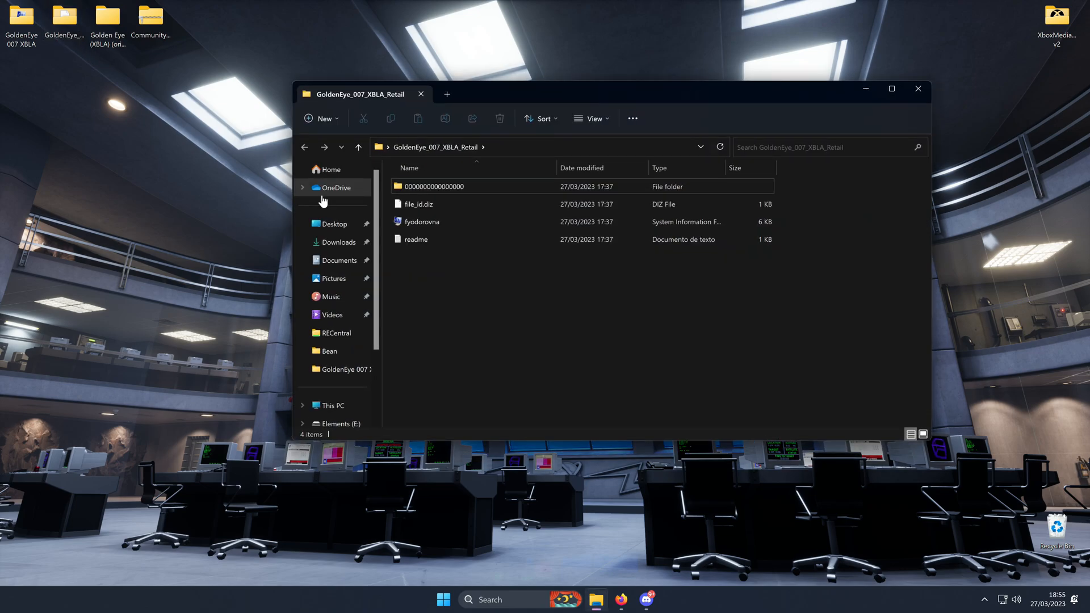
Look inside the original Nov 2007 build's Bean folder, then close it.
double_click(434, 186)
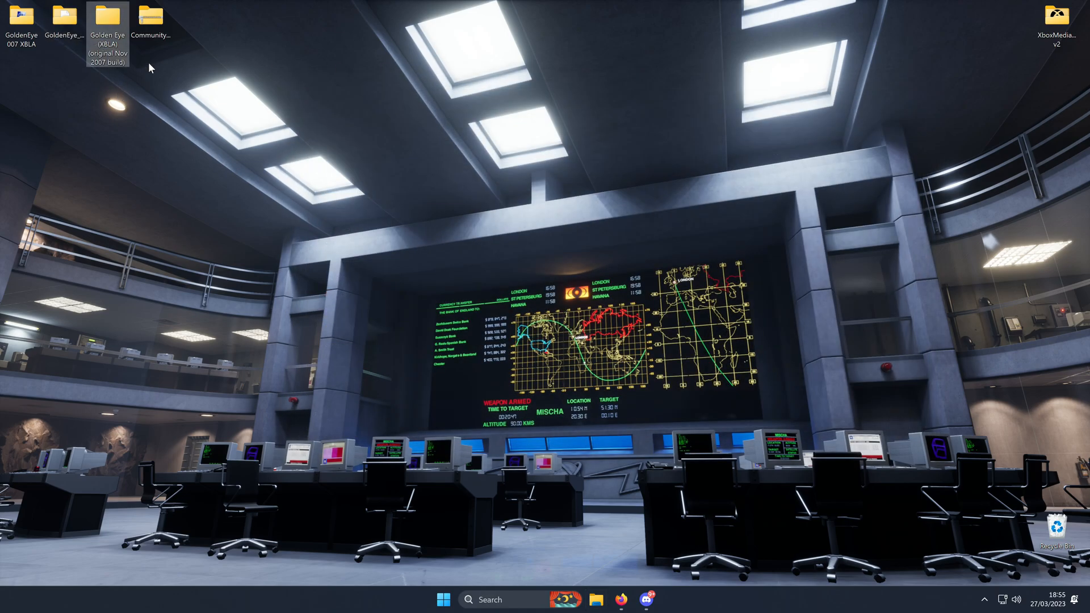
double_click(107, 26)
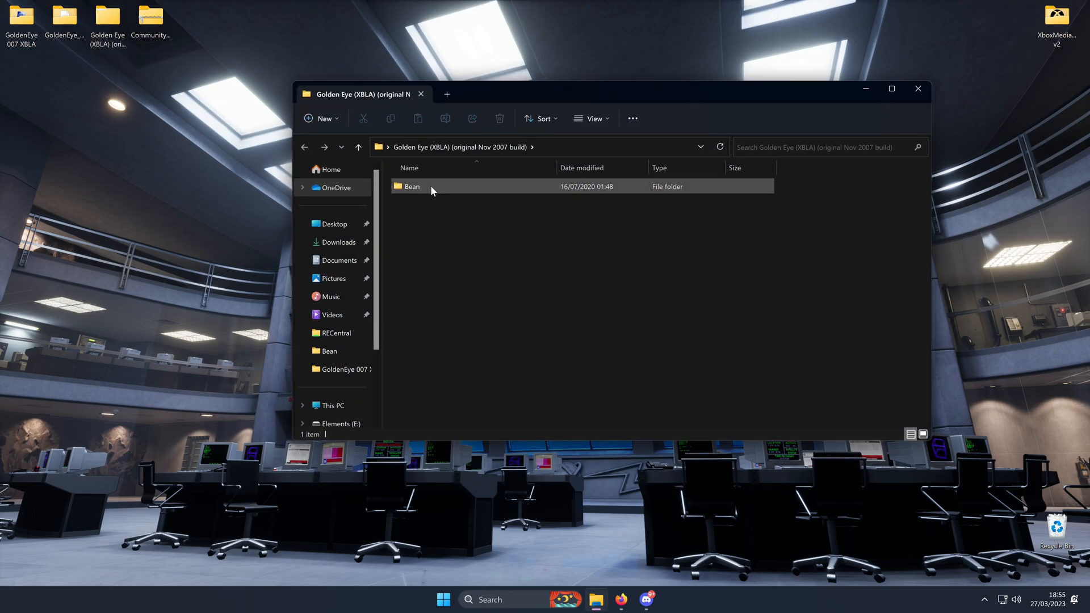
double_click(411, 186)
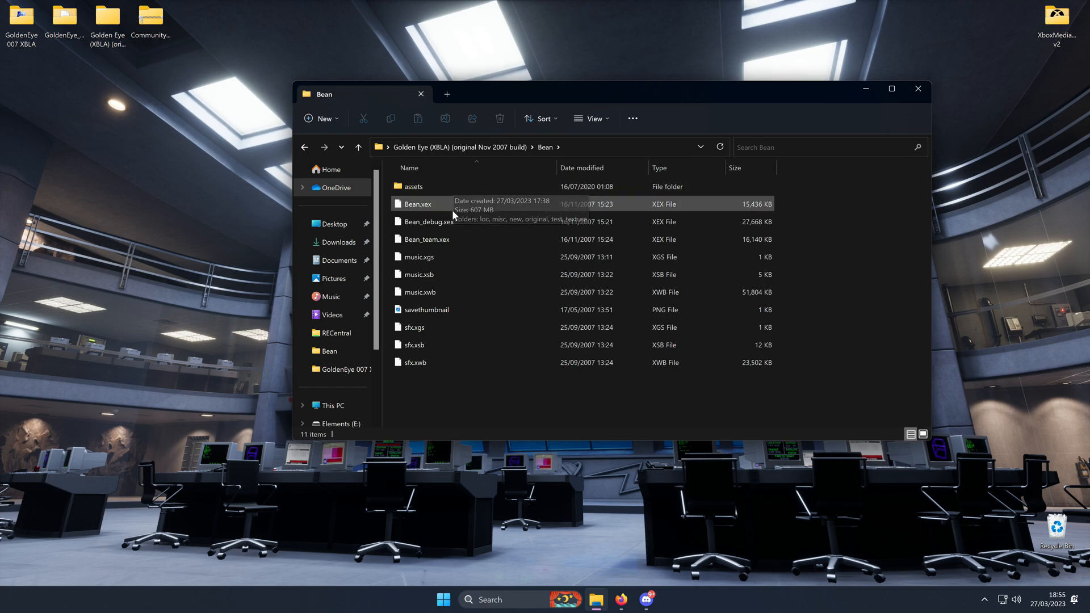
mouse_move(918, 90)
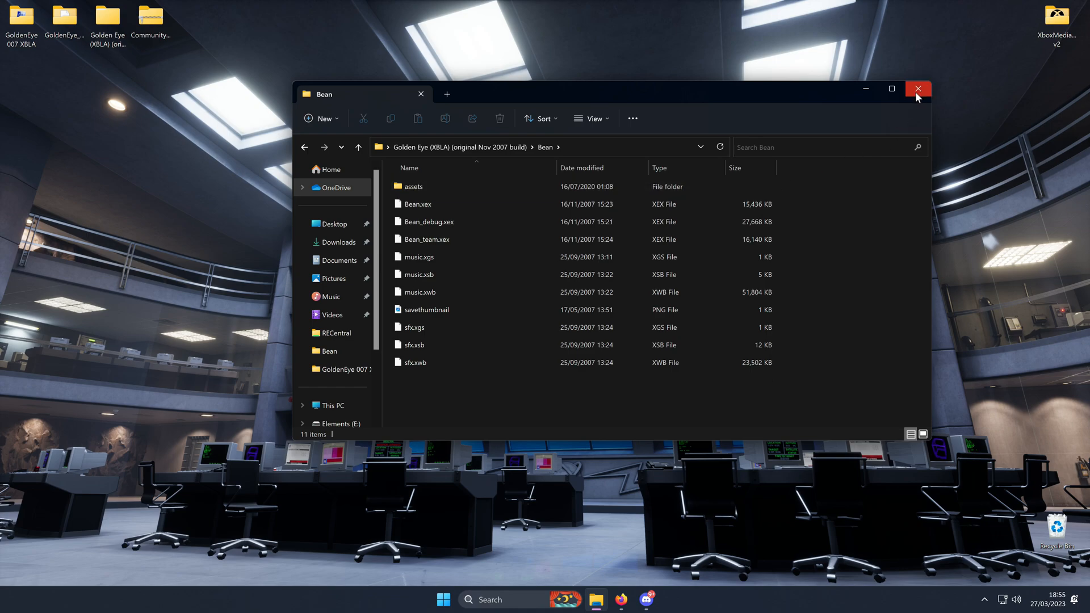
click(917, 89)
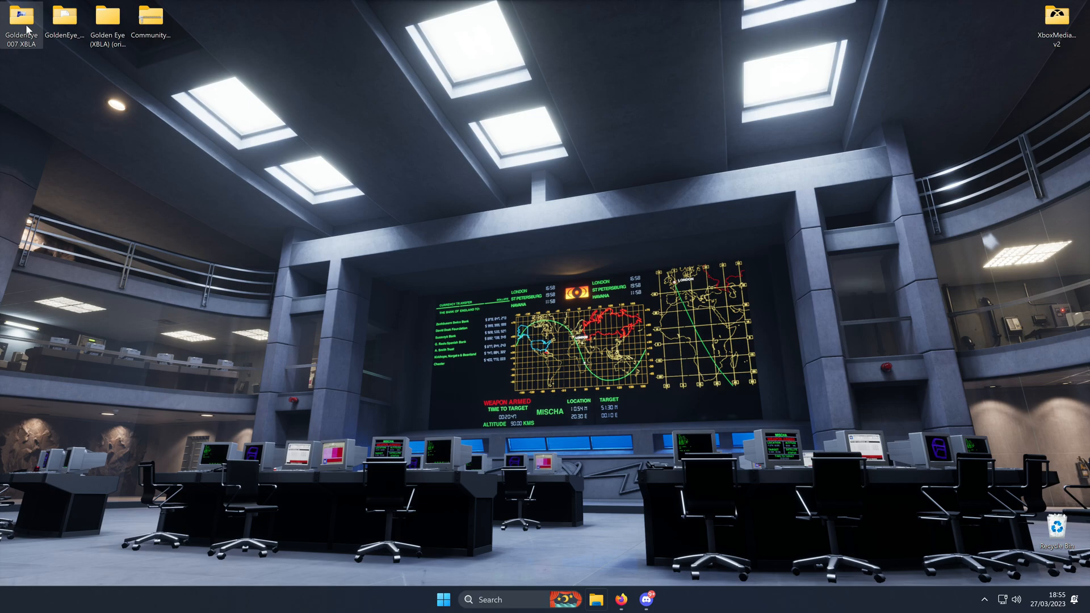
Open the GoldenEye 007 XBLA folder's Bean folder containing default.xex.
double_click(21, 15)
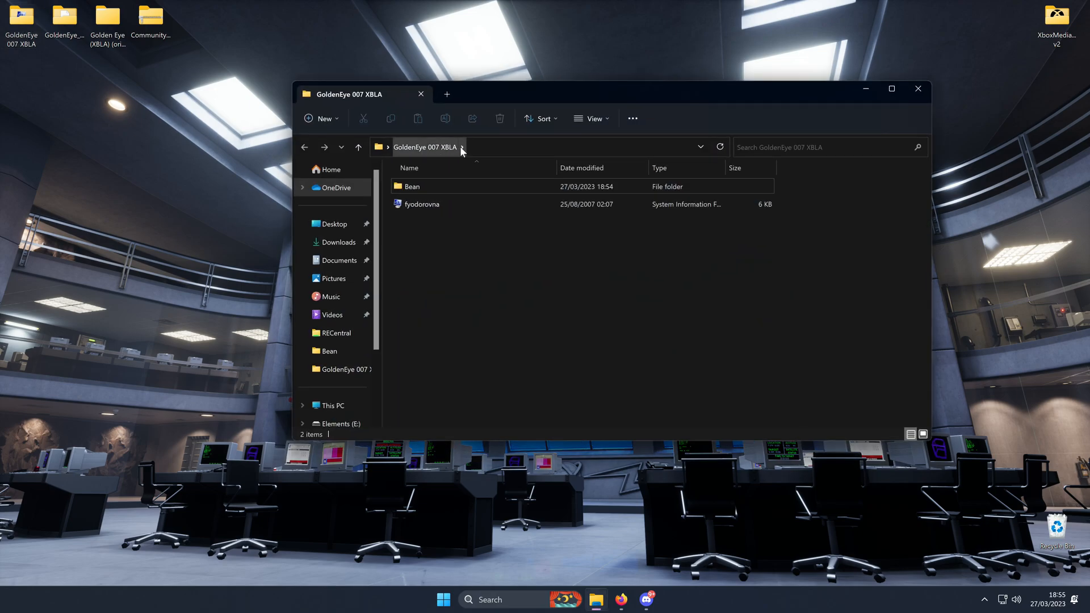
double_click(411, 185)
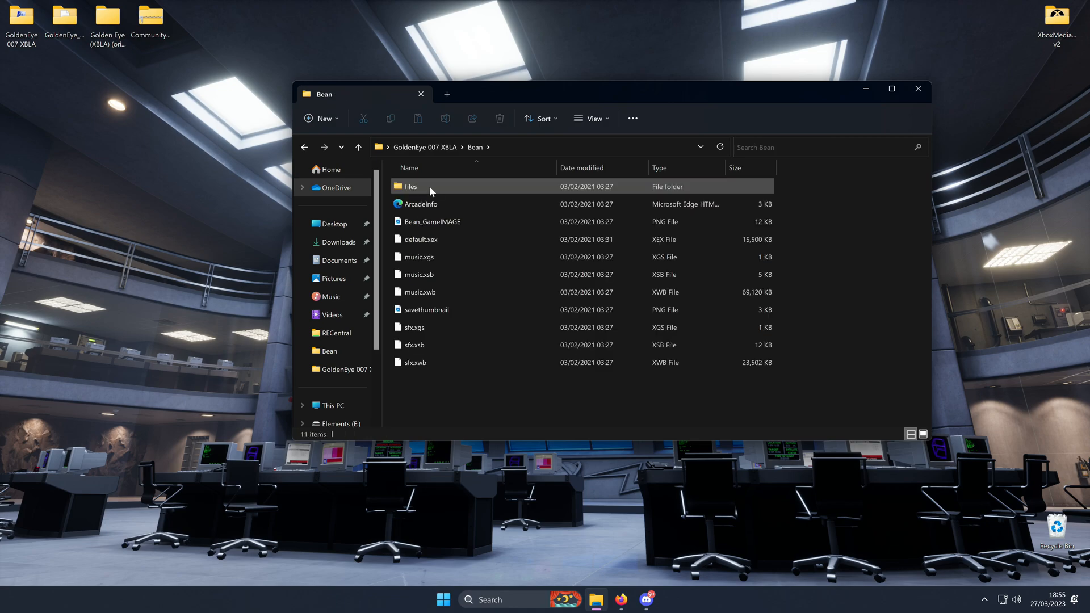
mouse_move(452, 191)
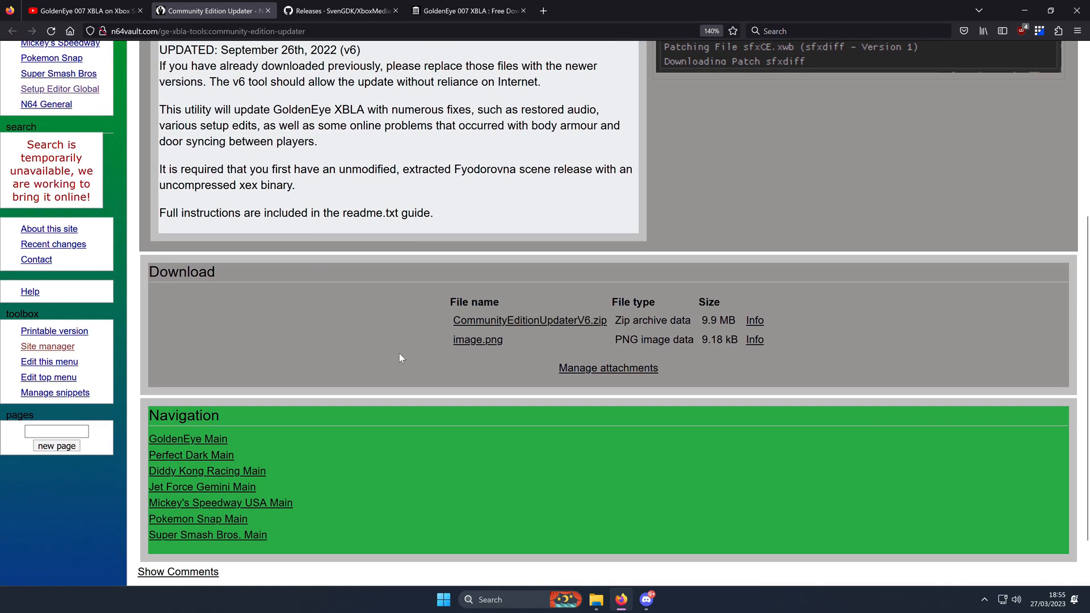
double_click(529, 319)
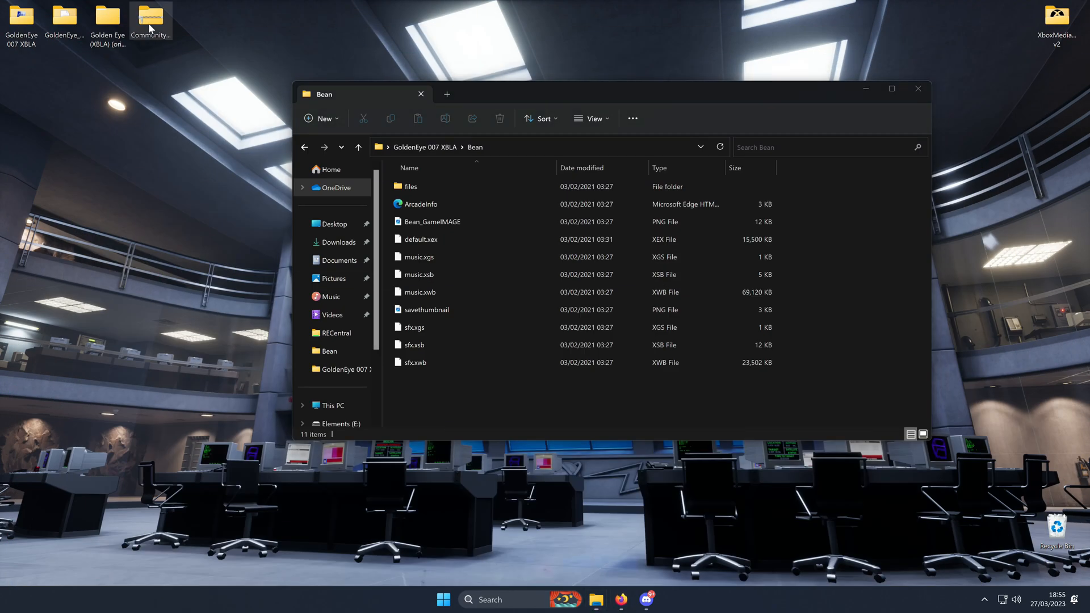
Open the Bean folder inside the CommunityEditionUpdaterV6.zip archive.
double_click(150, 21)
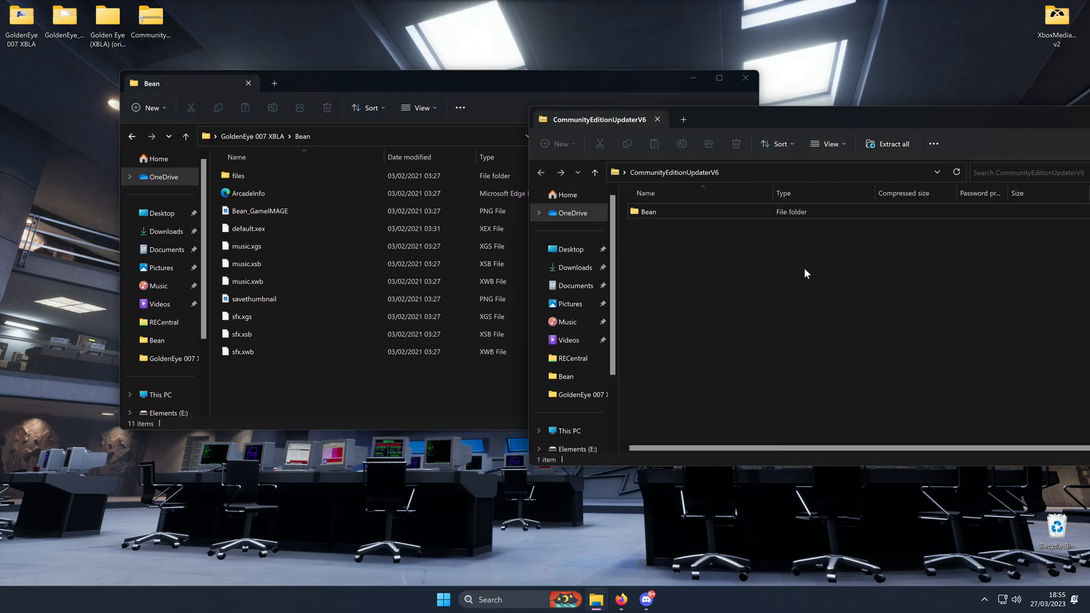
double_click(647, 212)
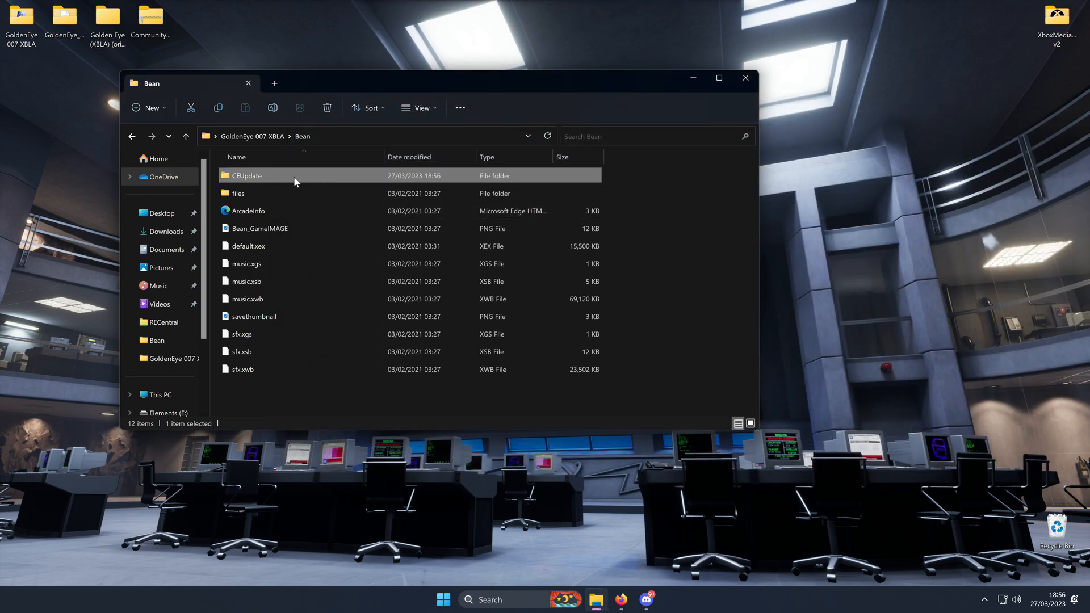
Run Install CE Update.bat from CEUpdate, allowing it past SmartScreen, to patch the Bean folder.
double_click(247, 176)
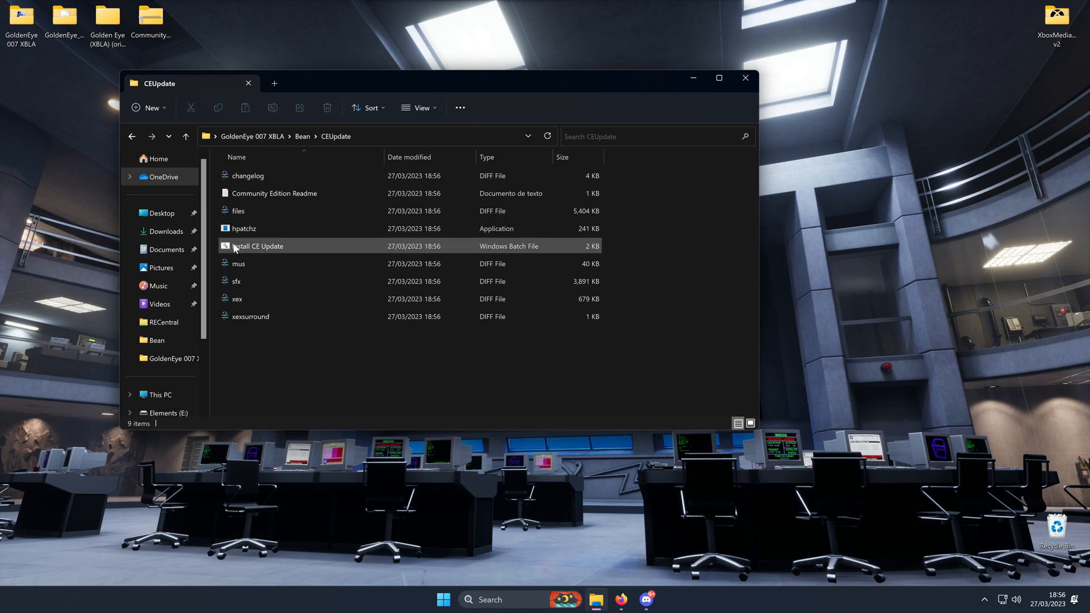
double_click(254, 246)
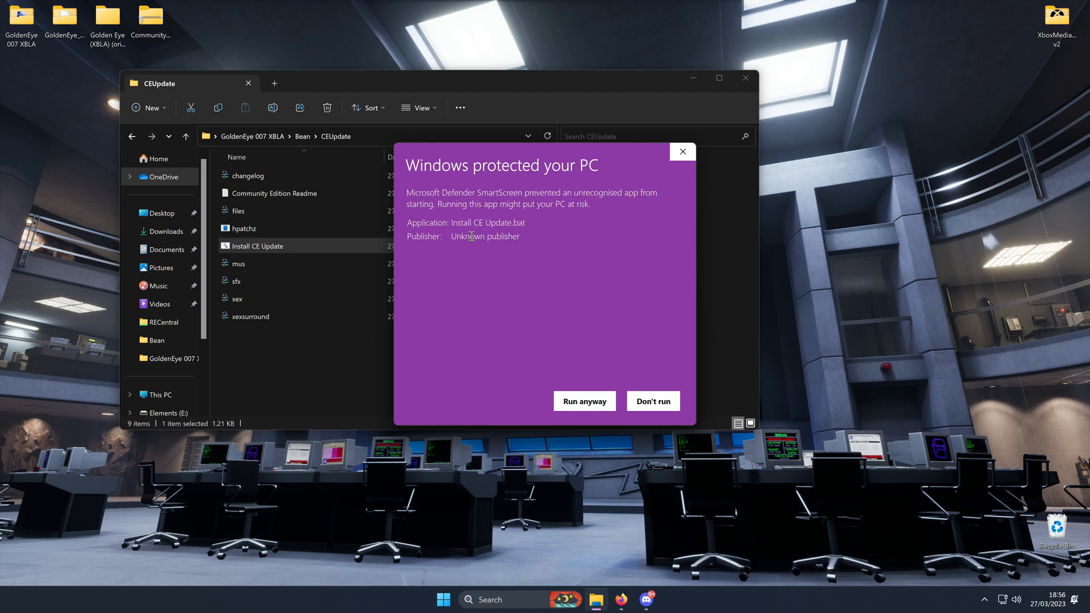
click(583, 401)
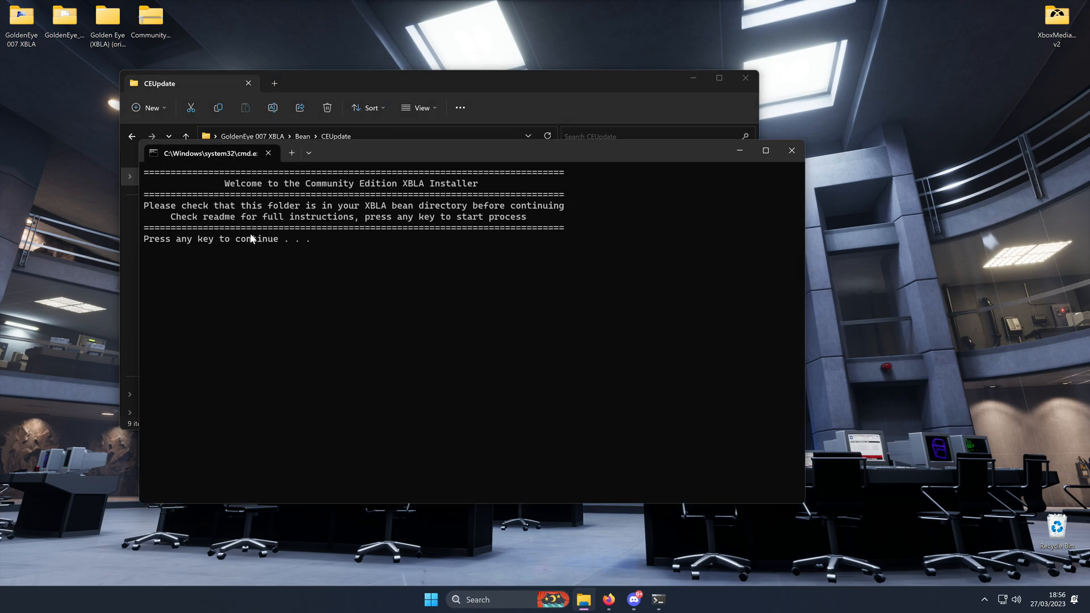
mouse_move(309, 265)
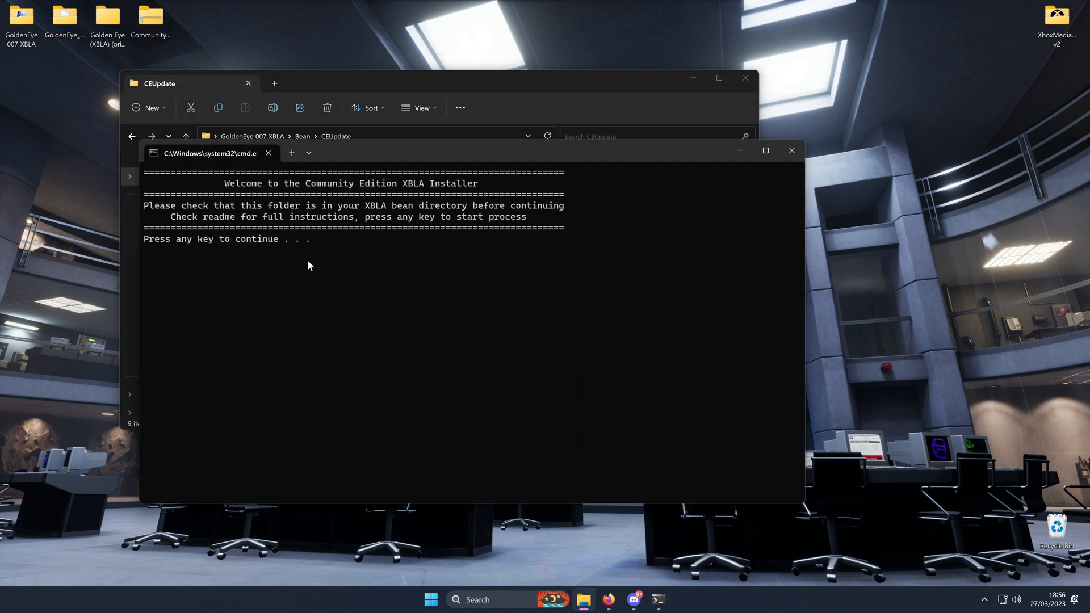
key(enter)
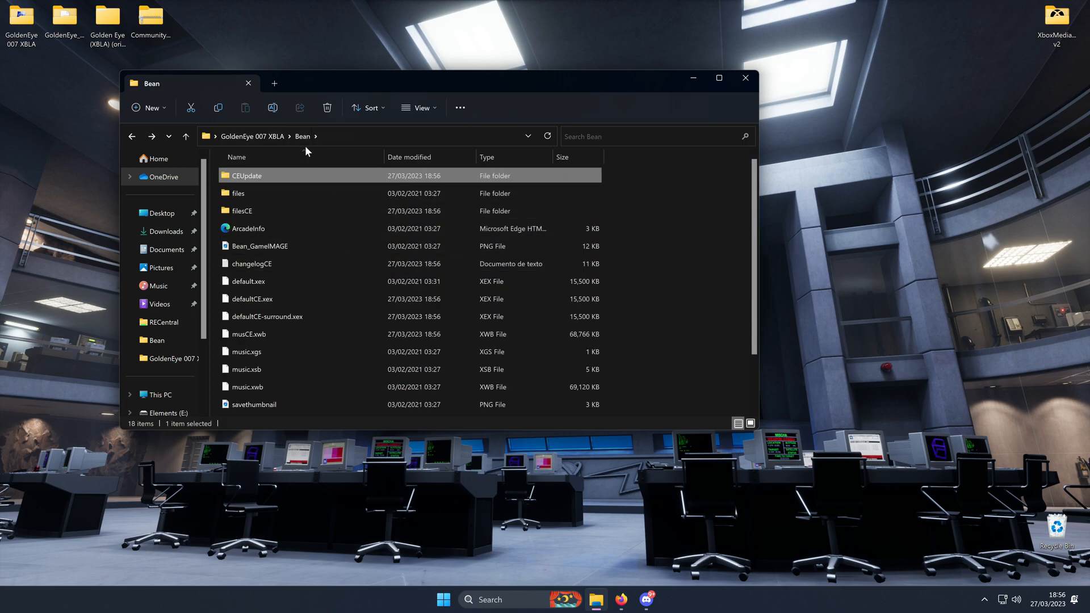
mouse_move(259, 212)
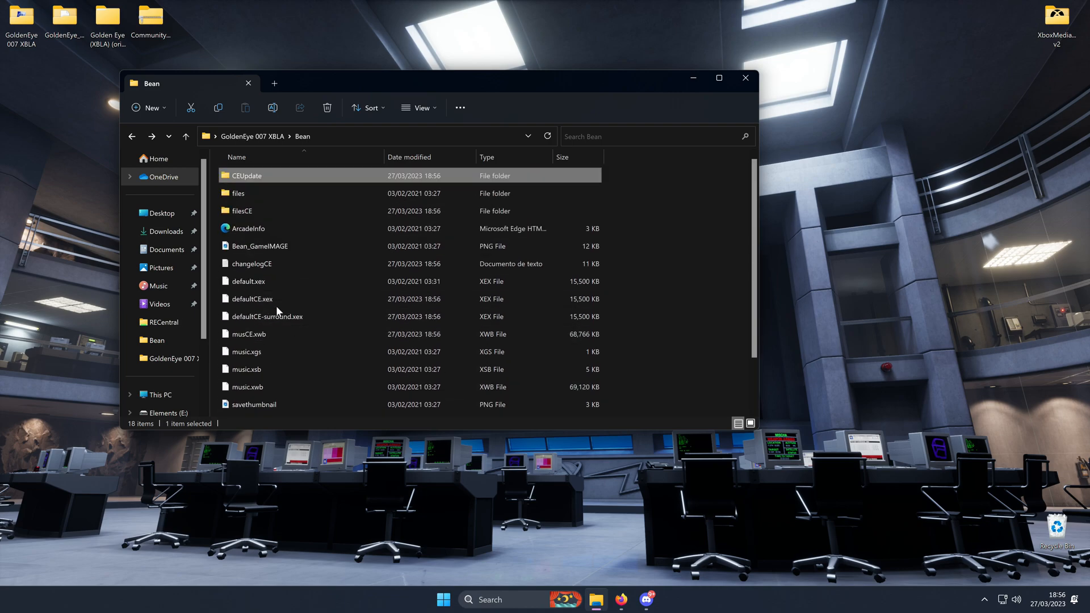
Pick out the patched defaultCE.xex file in the Bean folder.
click(251, 299)
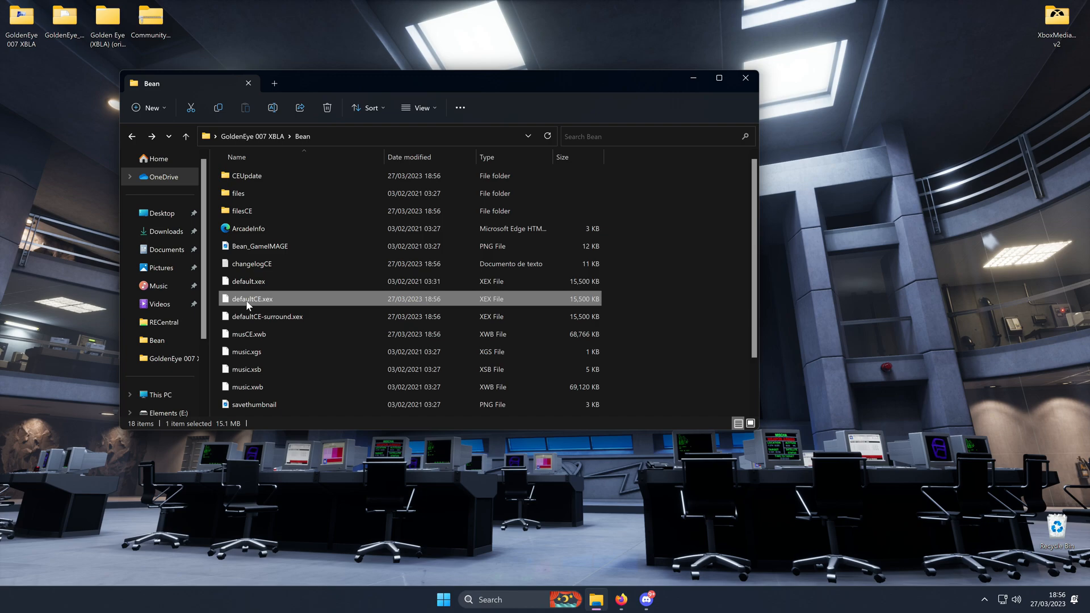
mouse_move(251, 299)
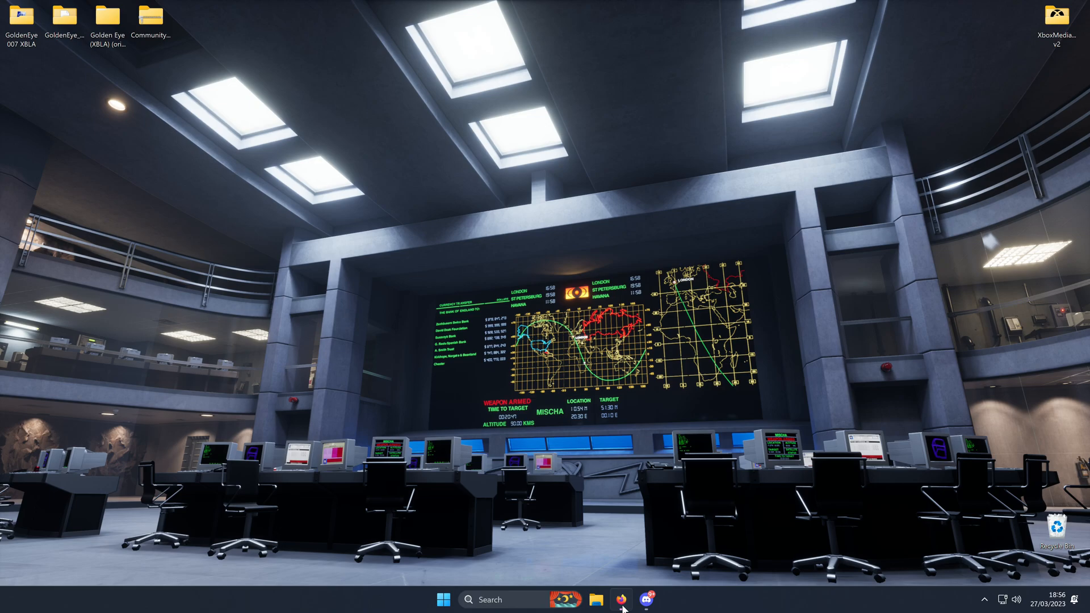
Download XboxMediaUSB_v2_x64.zip from the GitHub release's assets.
click(620, 599)
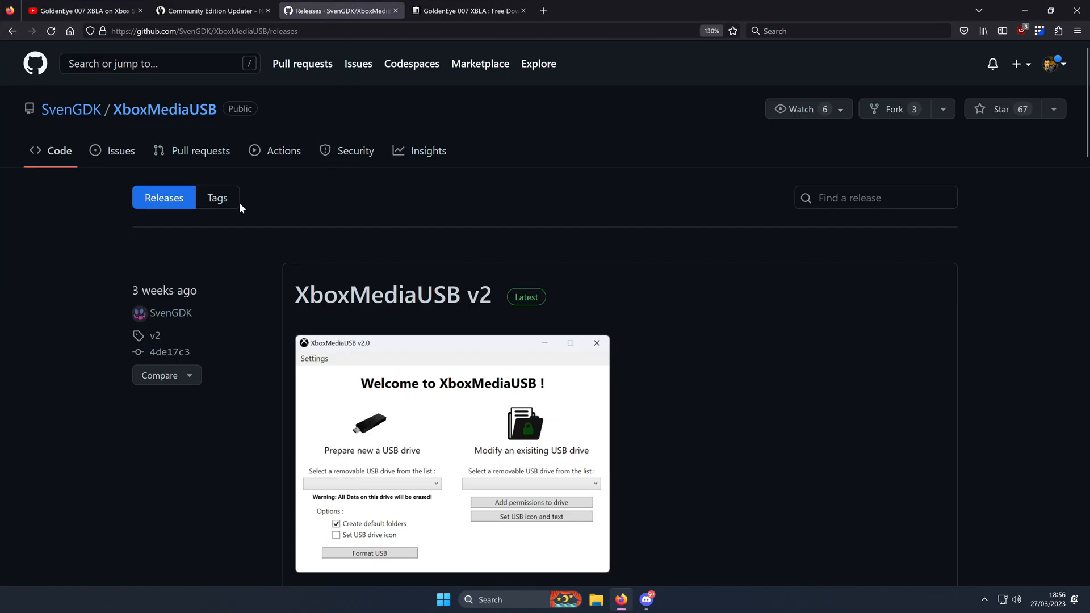
scroll(down, 3)
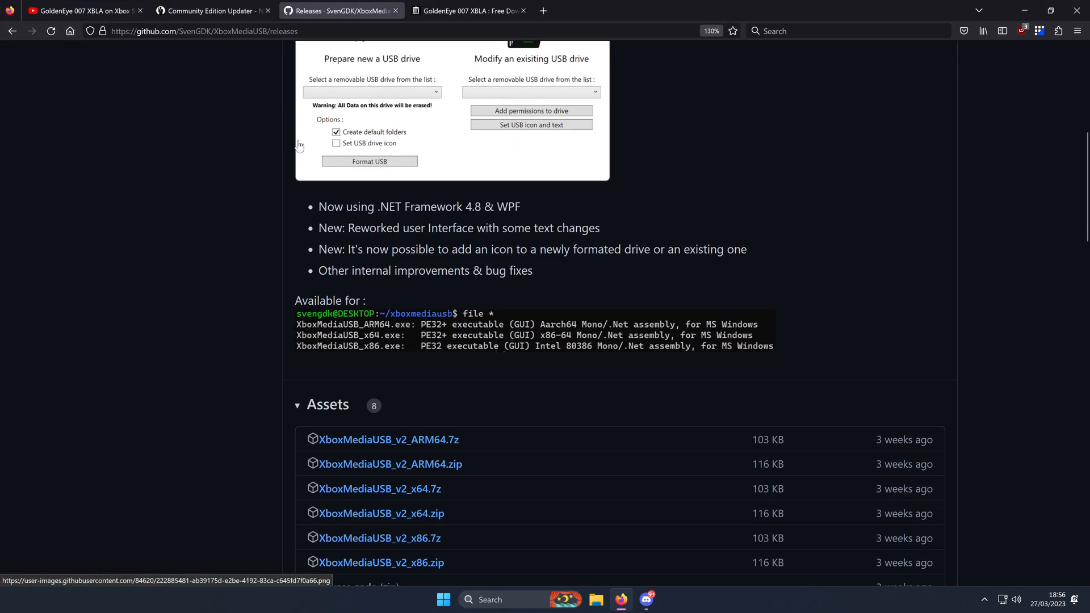
scroll(down, 3)
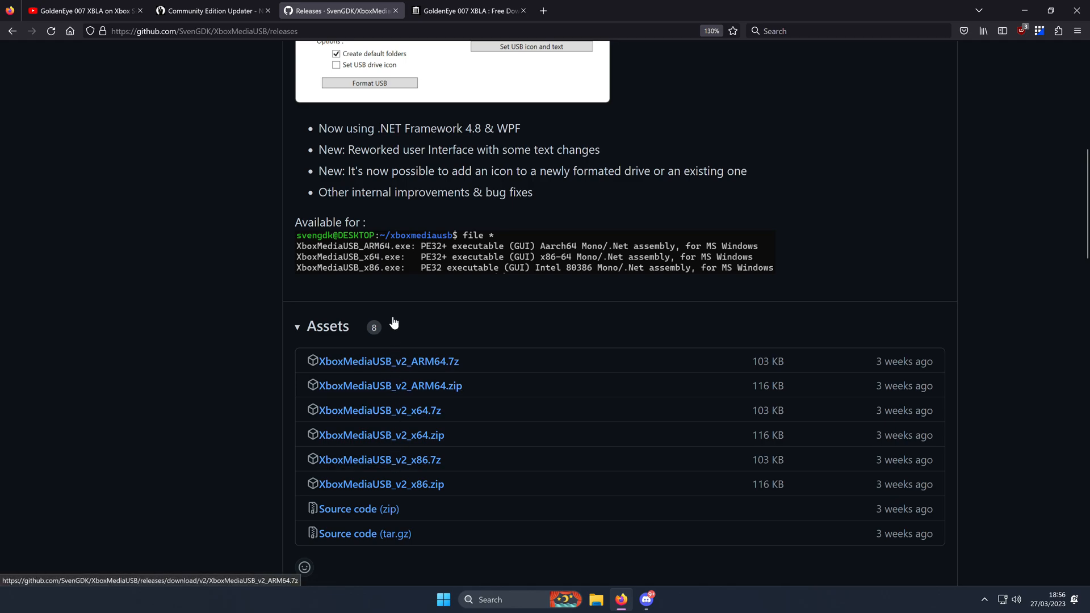
mouse_move(438, 455)
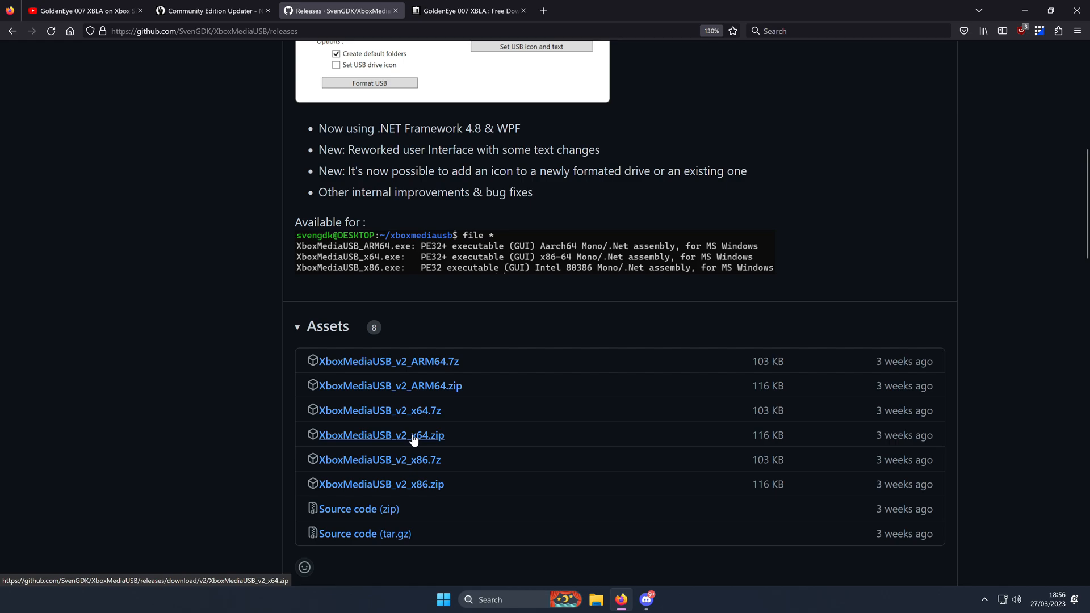
click(381, 435)
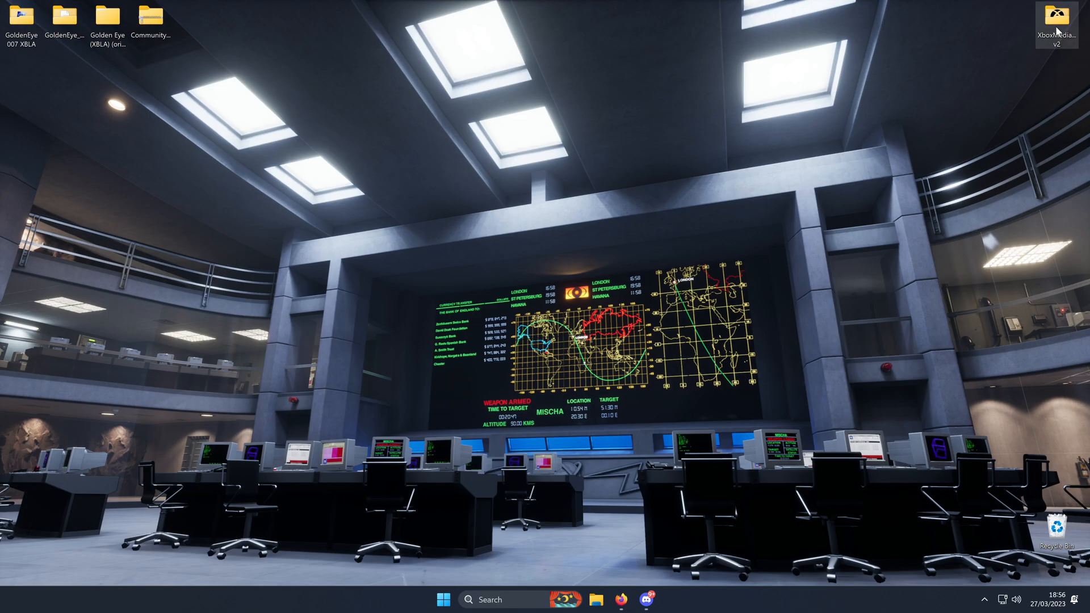
Launch XboxMediaUSB.exe and choose drive L: XboxMediaUSBv2 as the USB drive to prepare.
double_click(1056, 15)
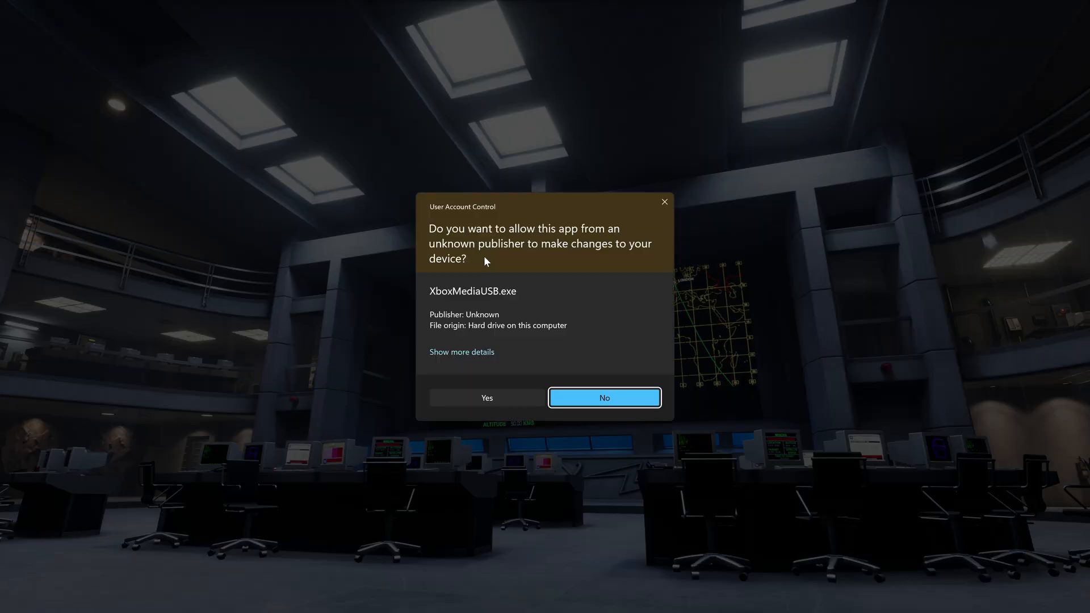
click(487, 397)
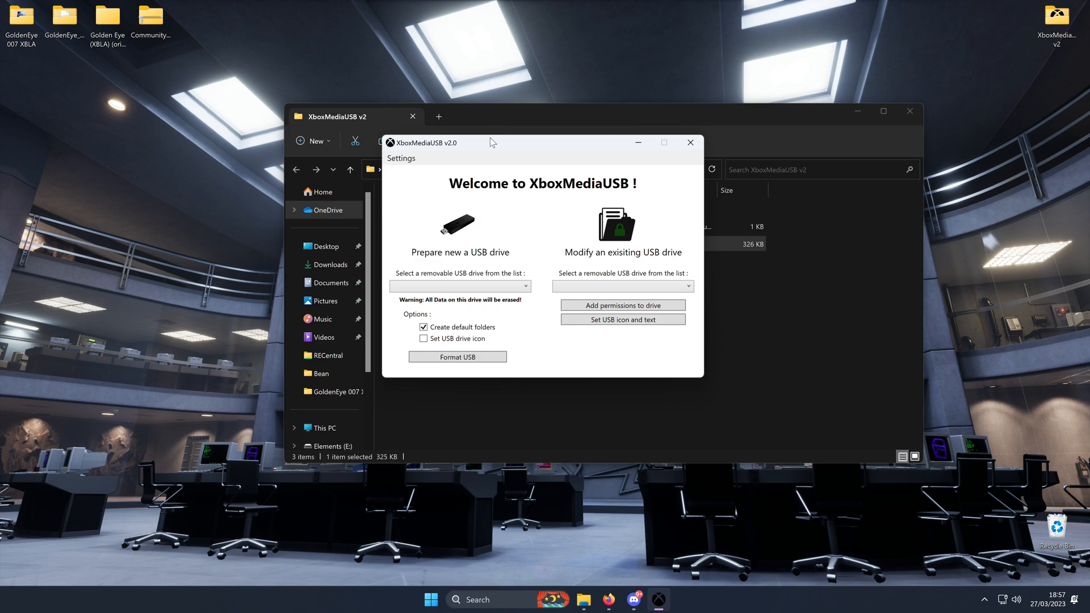
click(459, 286)
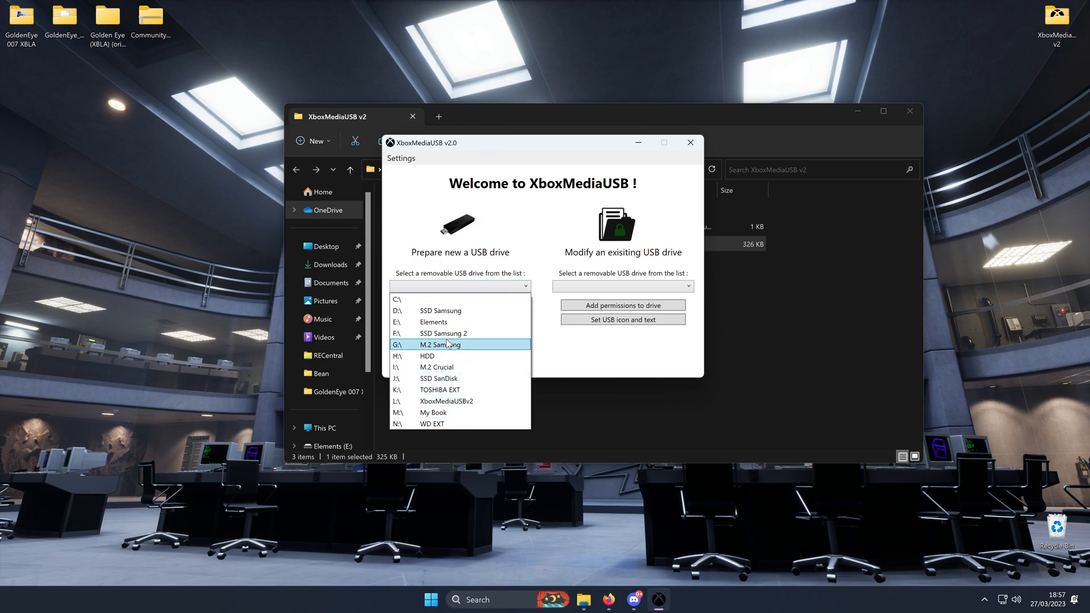
mouse_move(445, 402)
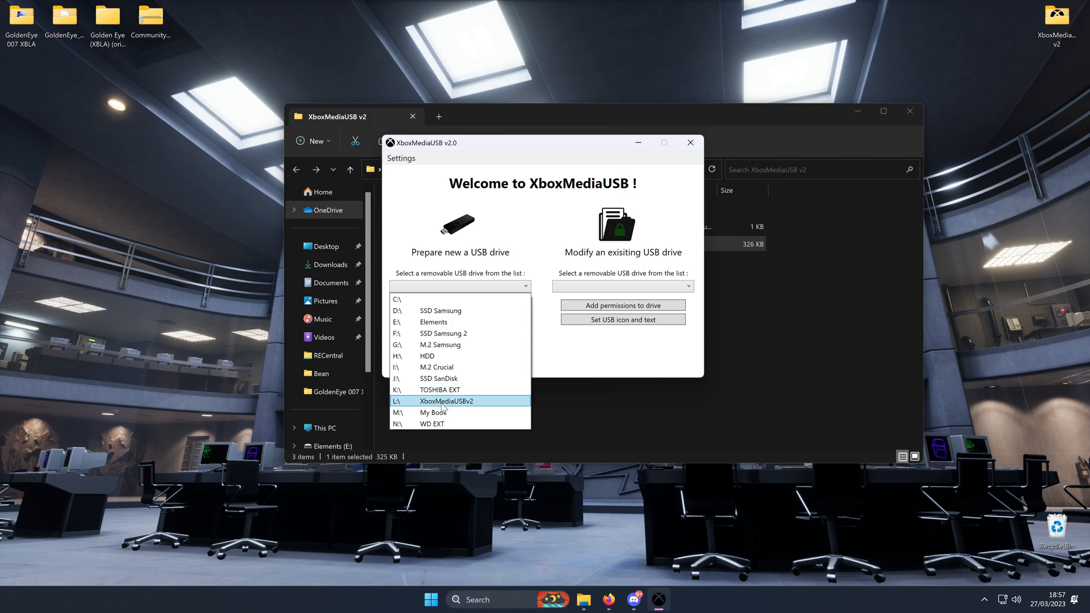
click(445, 402)
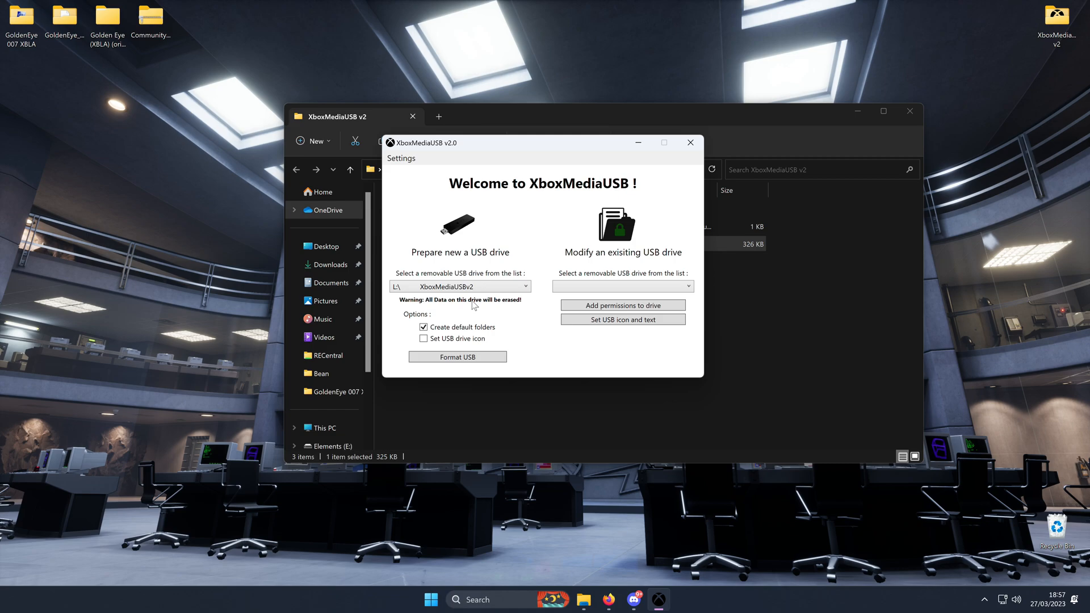
Format drive L: and confirm it is now prepared for the Xbox.
click(457, 356)
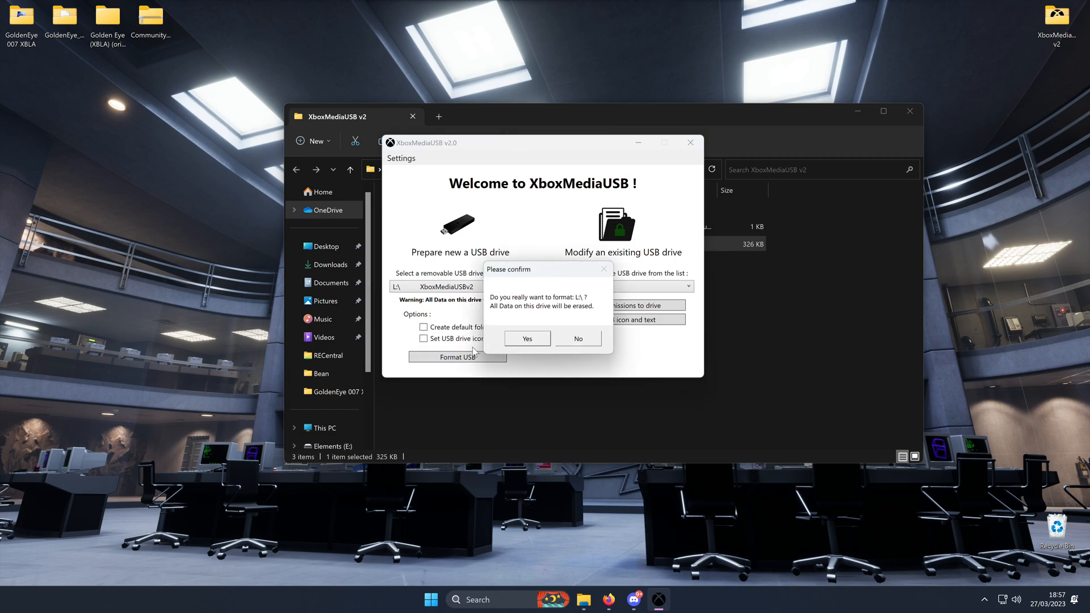
mouse_move(580, 312)
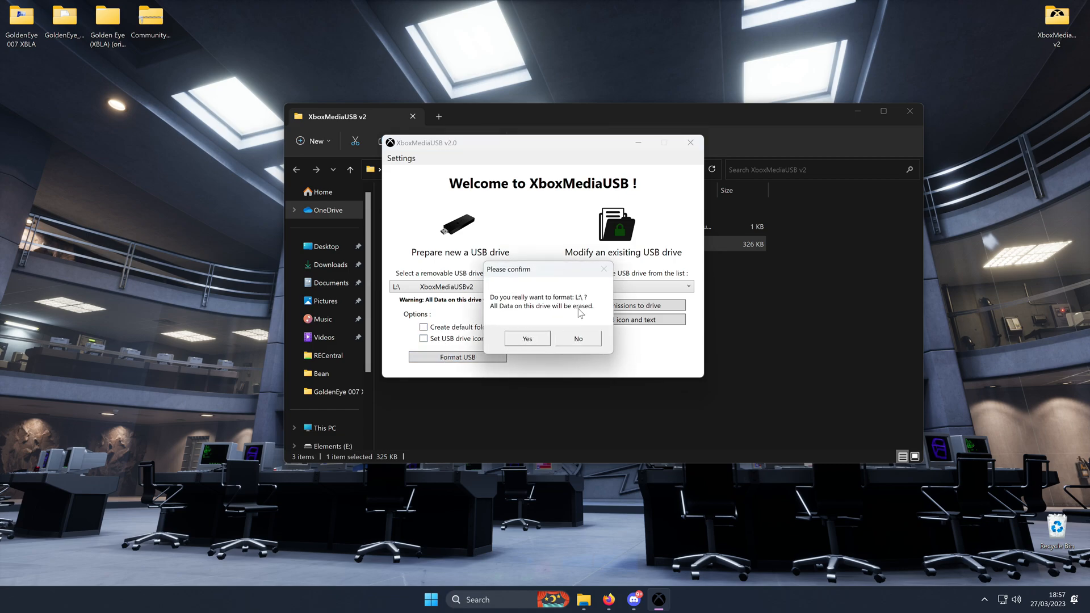
click(526, 338)
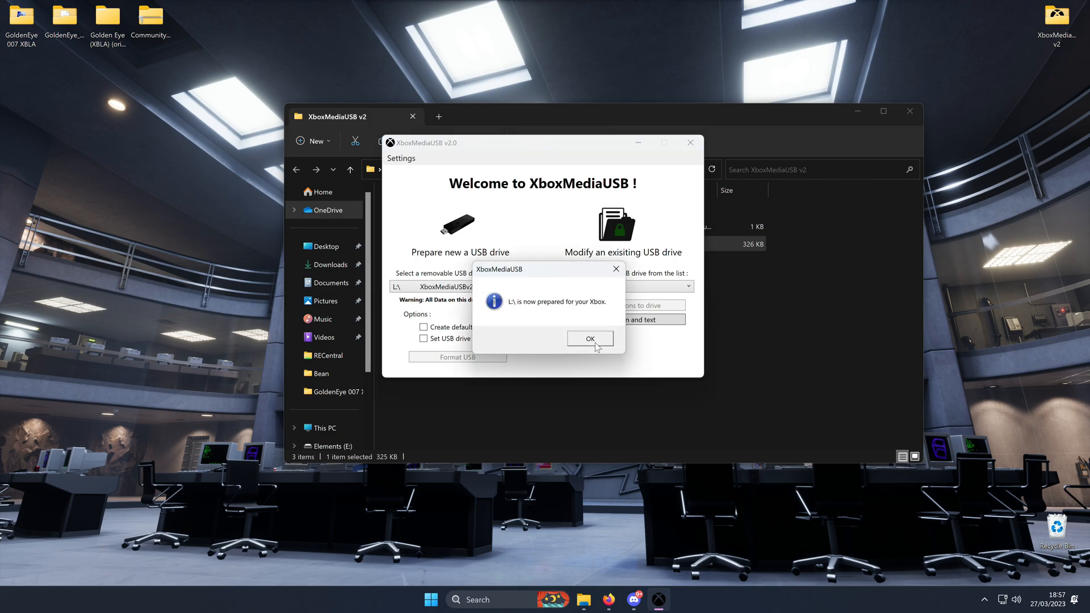
click(589, 338)
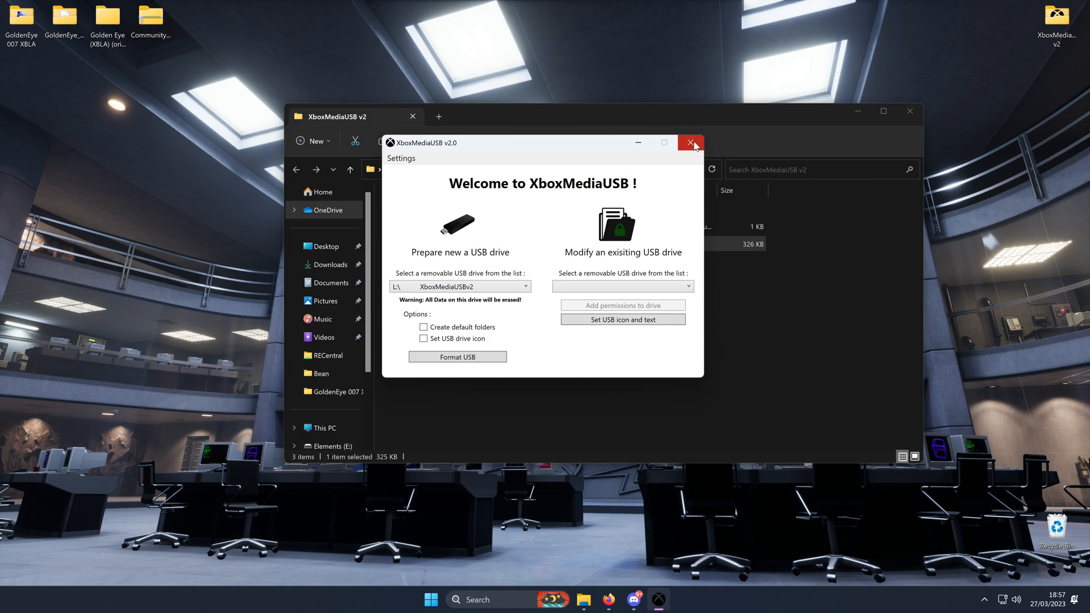
Close XboxMediaUSB, check the empty XboxMediaUSBv2 (L:) drive, then switch to Discord.
click(691, 142)
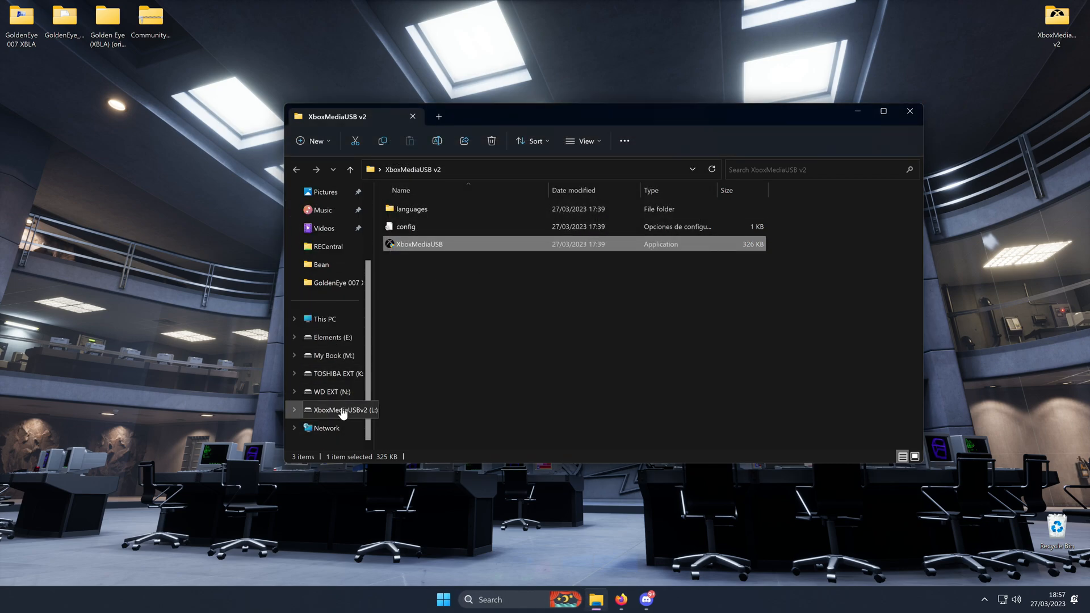
click(338, 409)
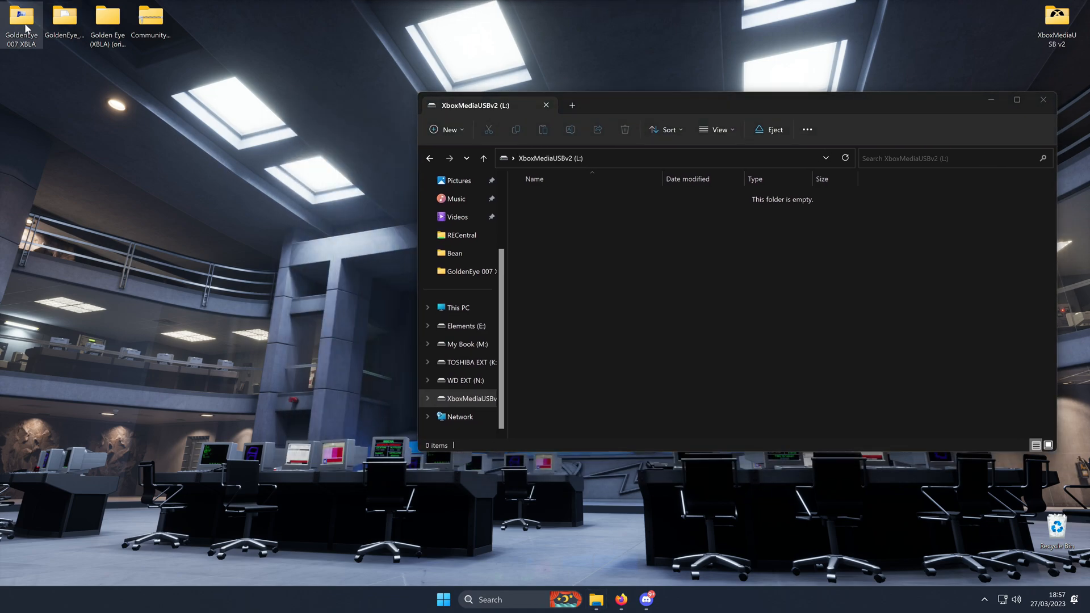
double_click(21, 21)
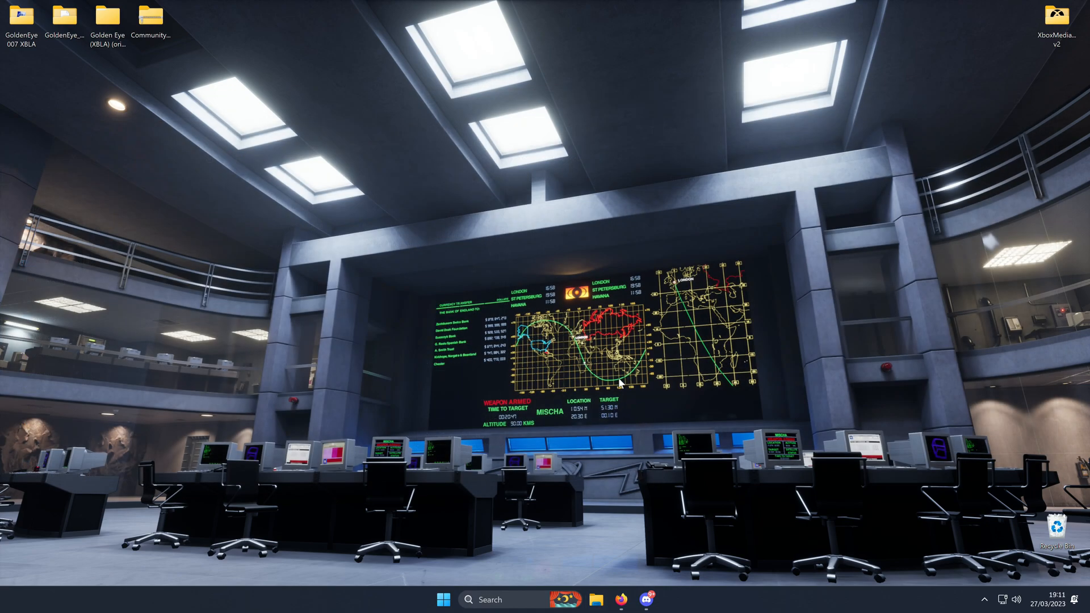
mouse_move(644, 455)
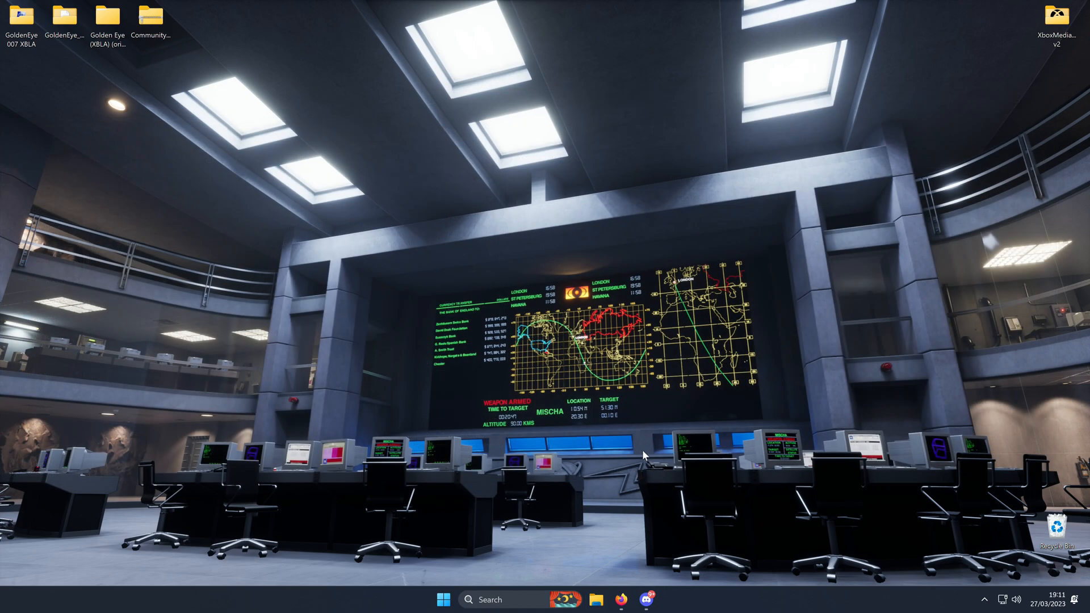
click(646, 600)
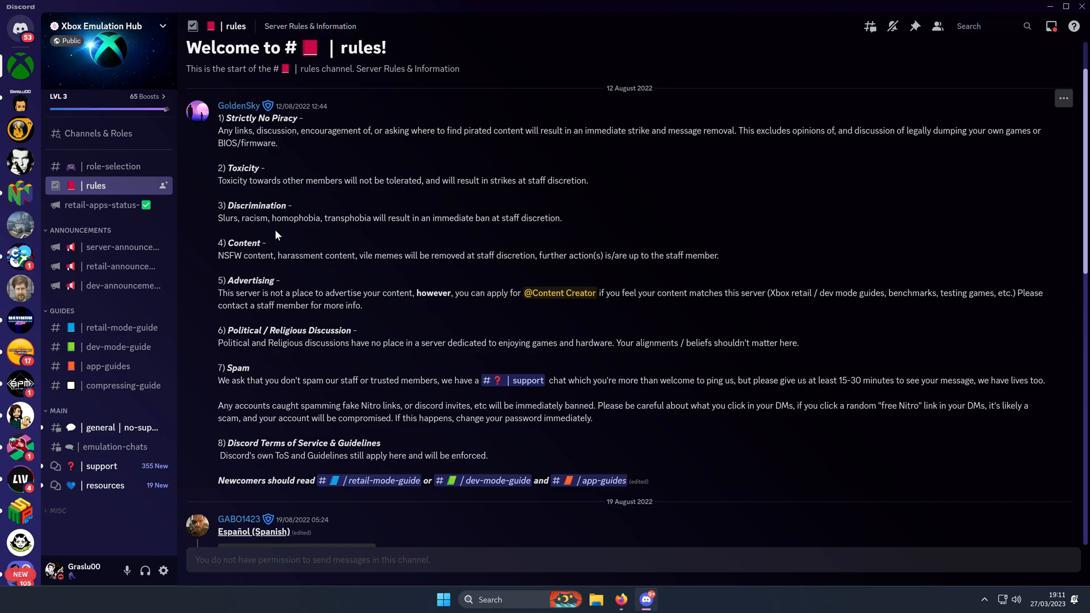
View the retail-apps-status channel, then the retail-announcements channel, in Xbox Emulation Hub.
click(106, 205)
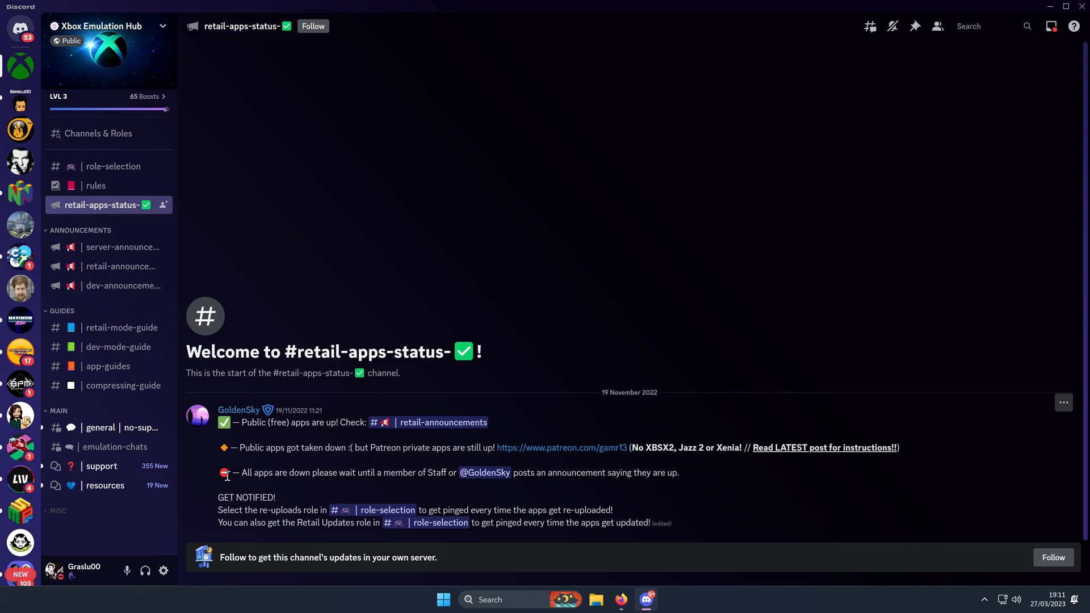
mouse_move(452, 341)
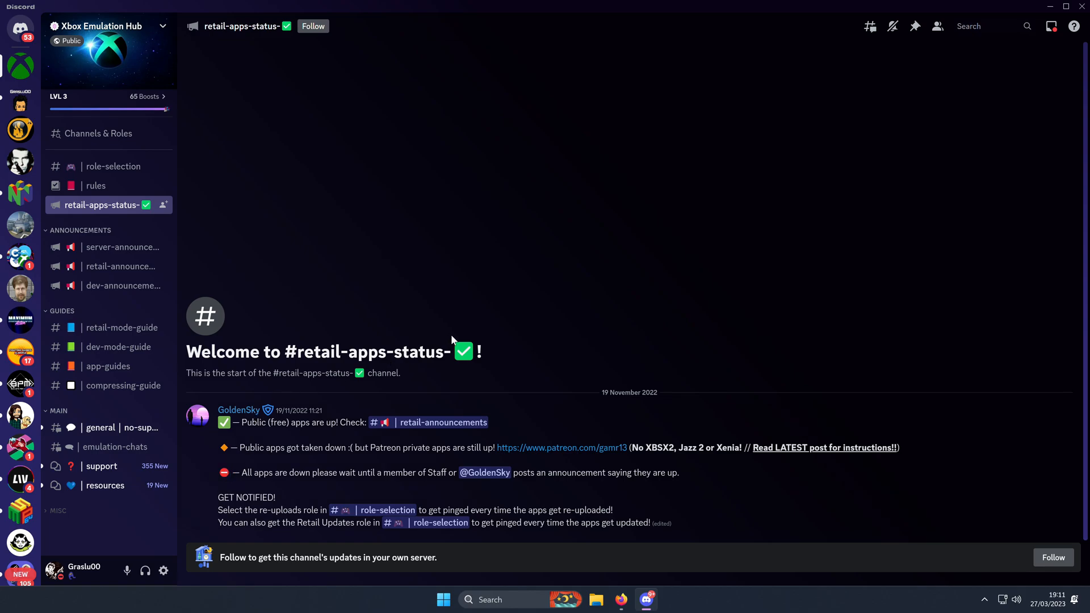
mouse_move(120, 266)
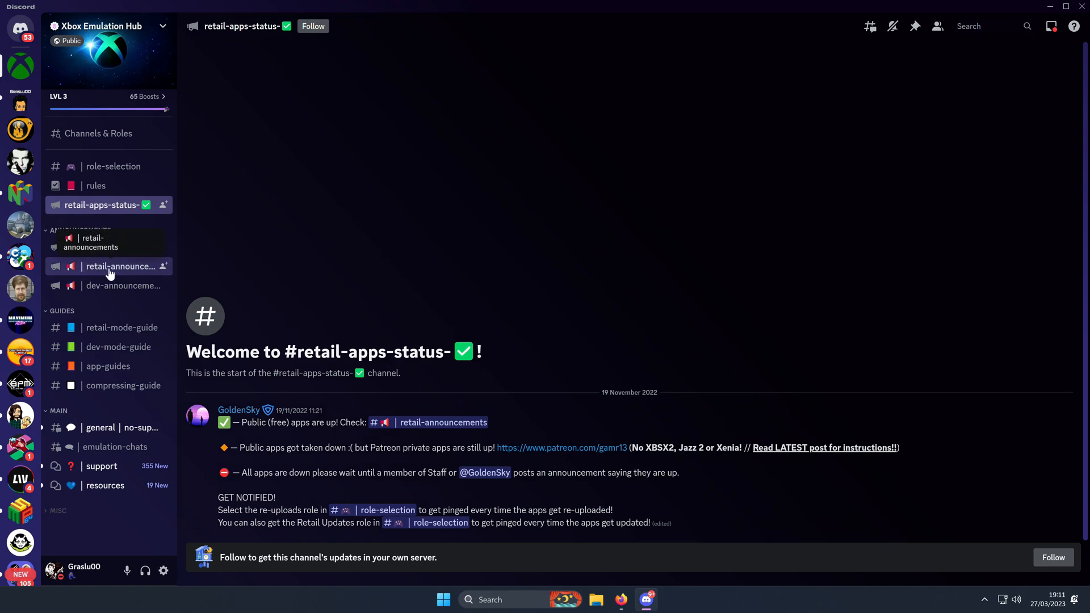
click(120, 266)
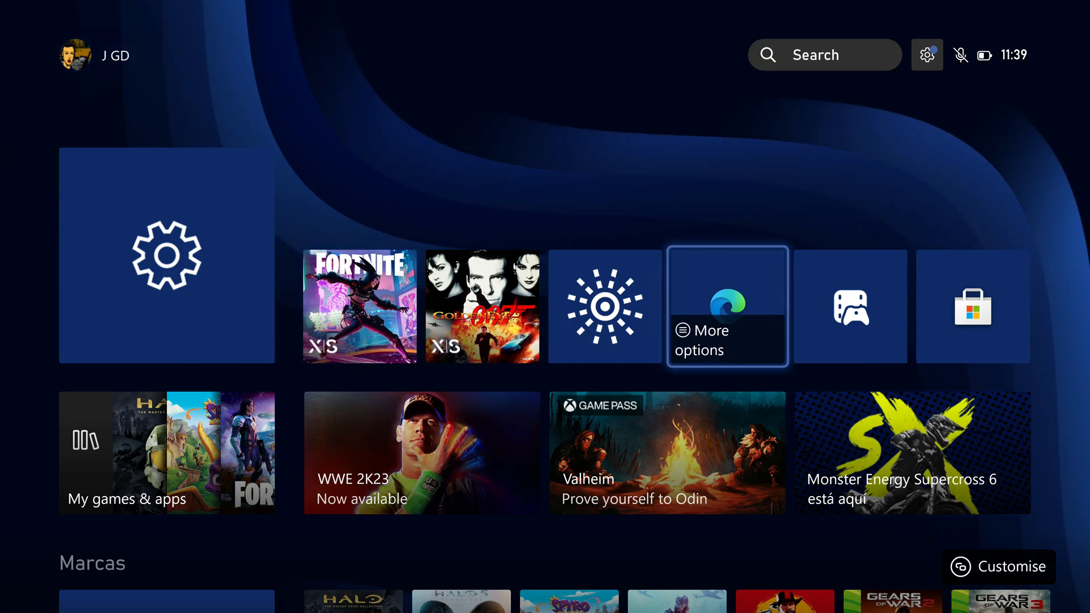
Search the Xbox for 'Edge' to launch Microsoft Edge.
click(823, 55)
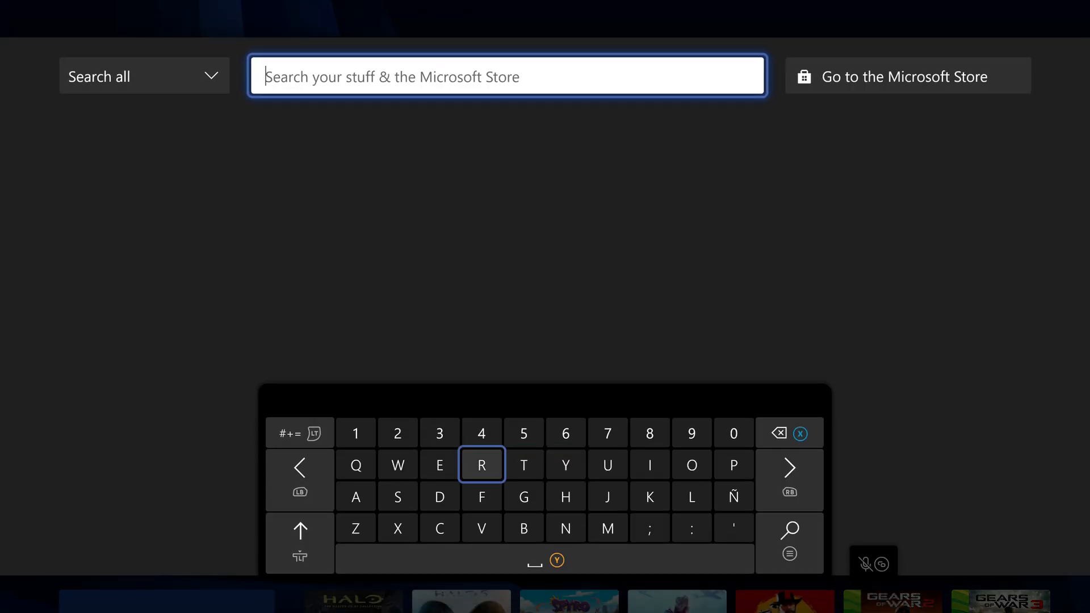
text(Edge)
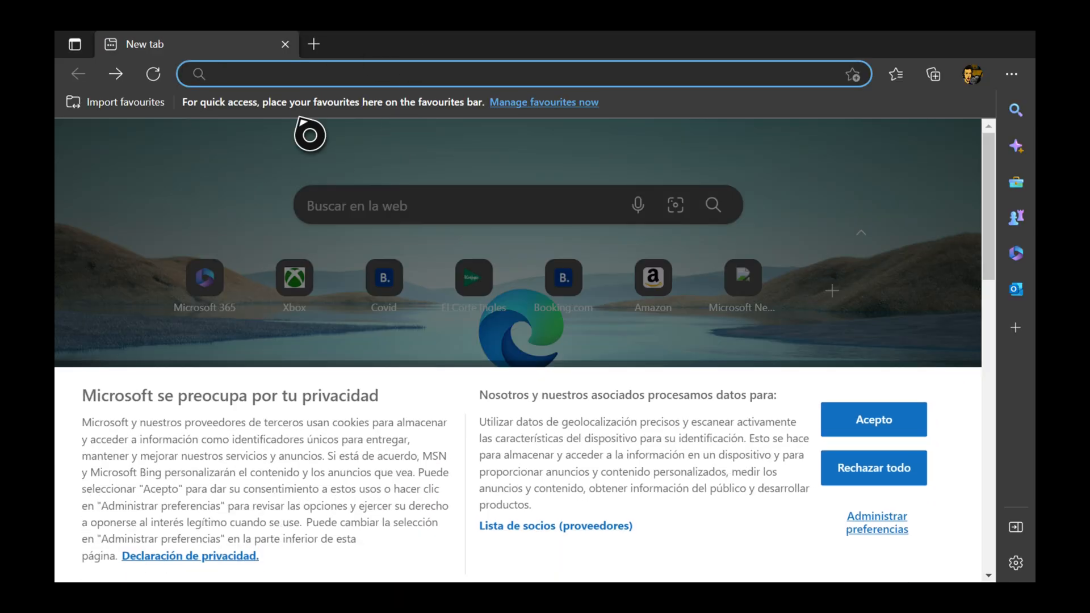
click(529, 73)
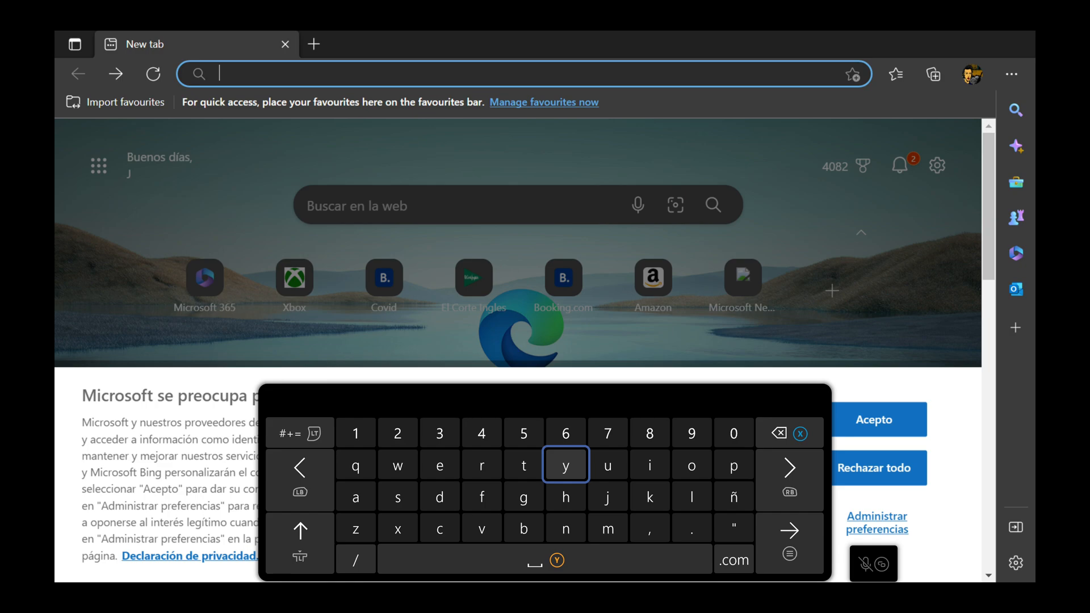
text(https://tinyurl.com/y9b)
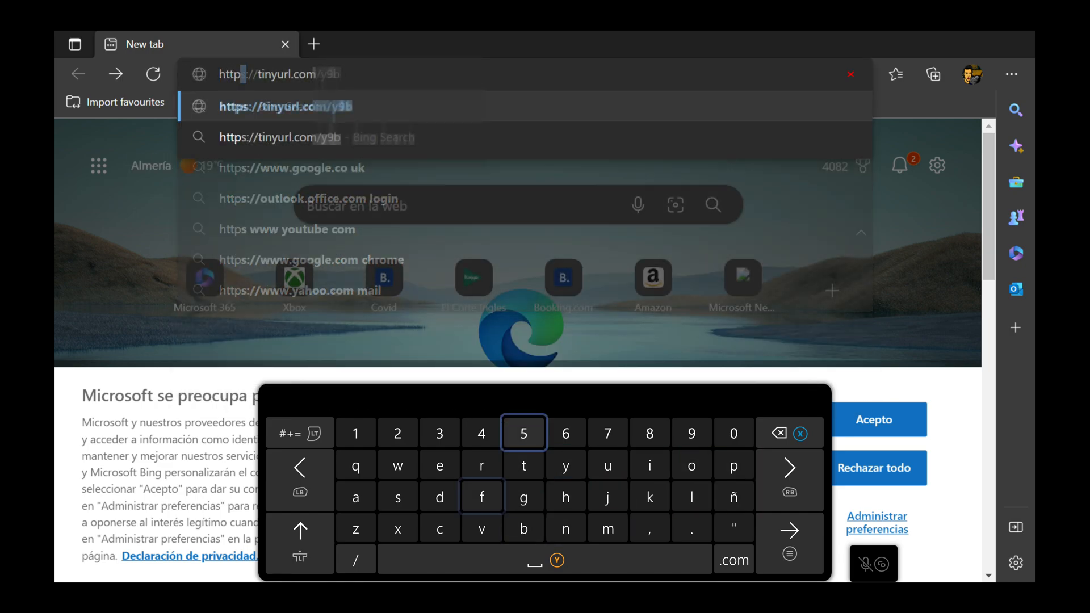
key(Enter)
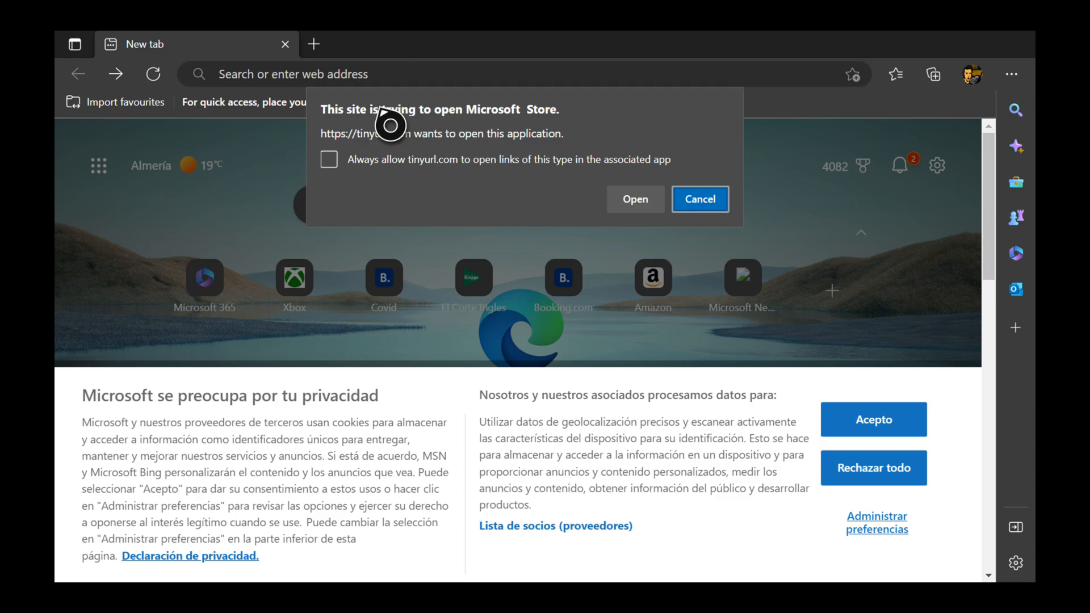
mouse_move(538, 133)
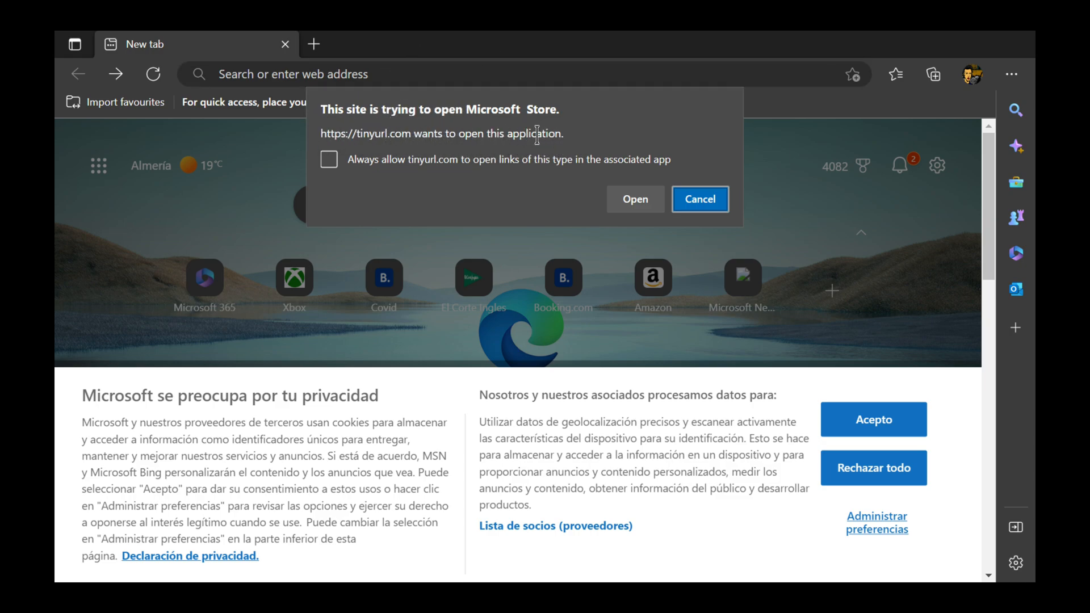
click(634, 198)
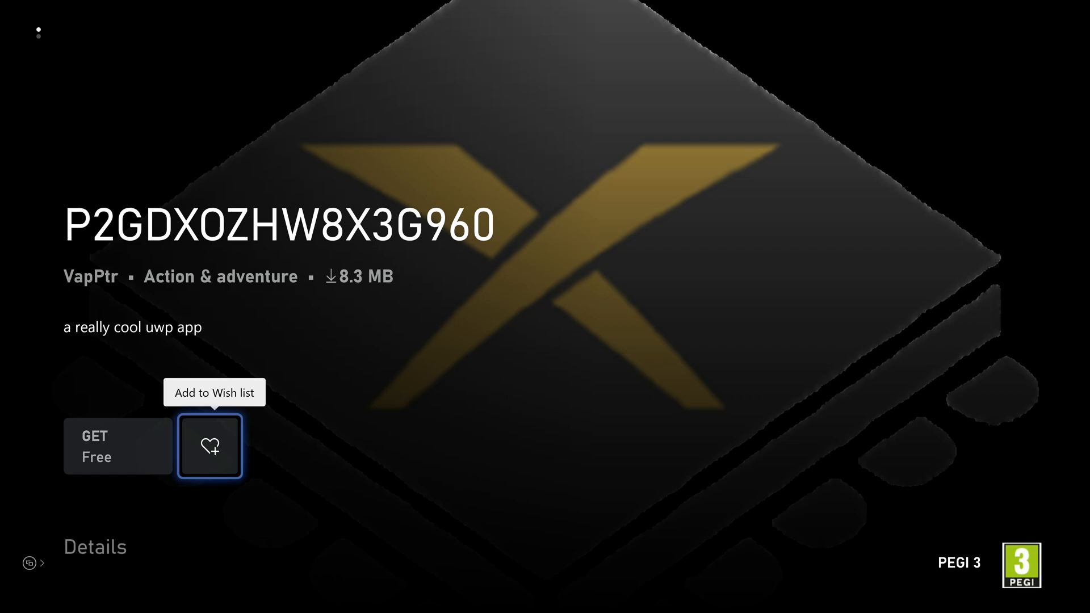
Get the free P2GDXOZHW8X3G960 app, dismiss the success dialog, and return home while it installs.
click(117, 445)
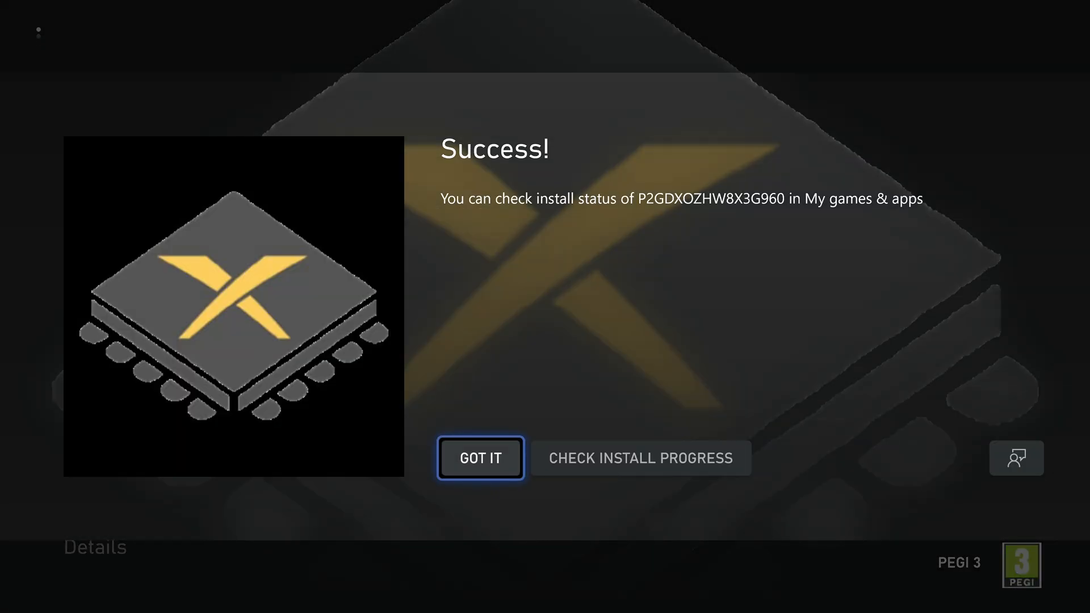
click(479, 457)
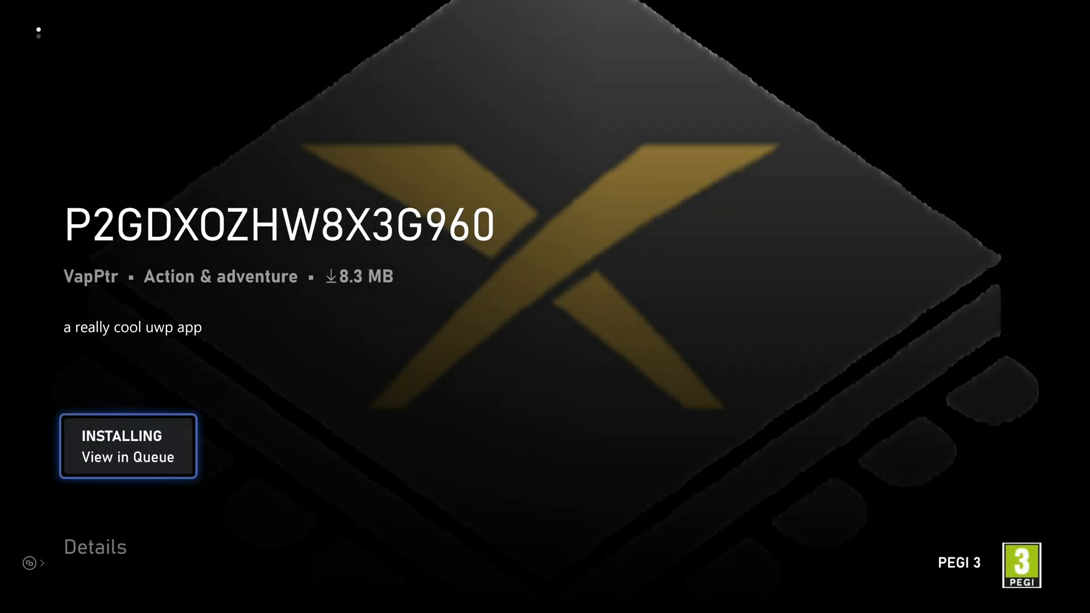
click(127, 446)
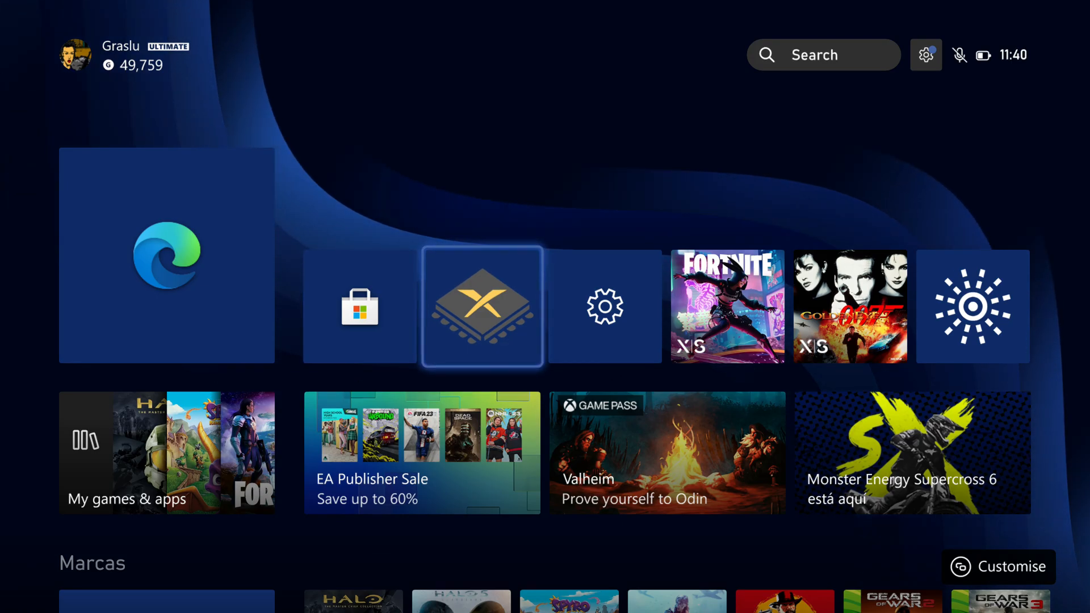
Launch Xenia Canary and start adding a new game path from the Paths list.
click(481, 307)
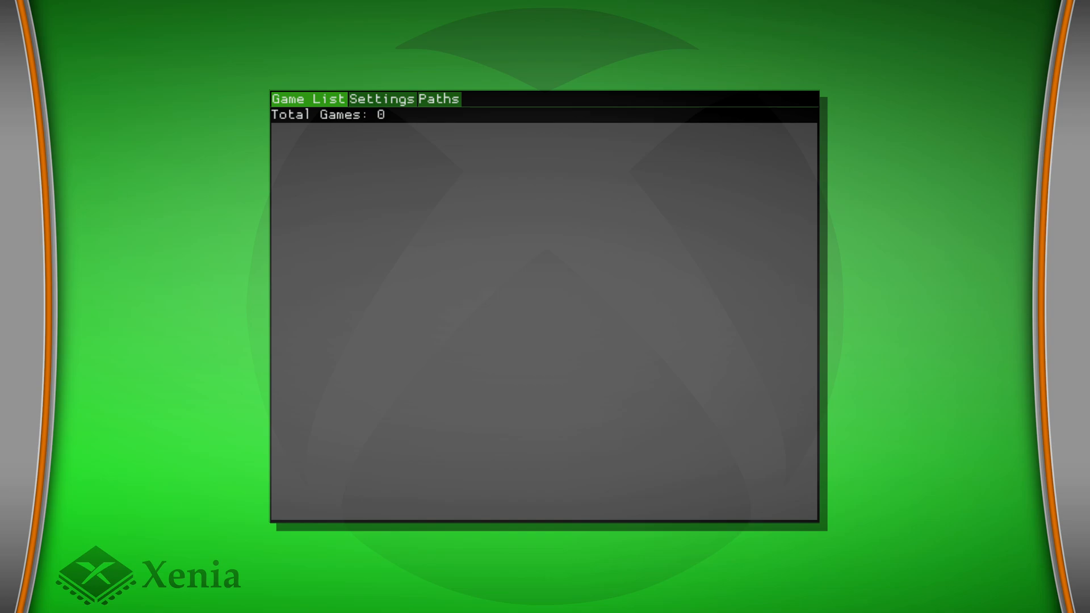
click(307, 99)
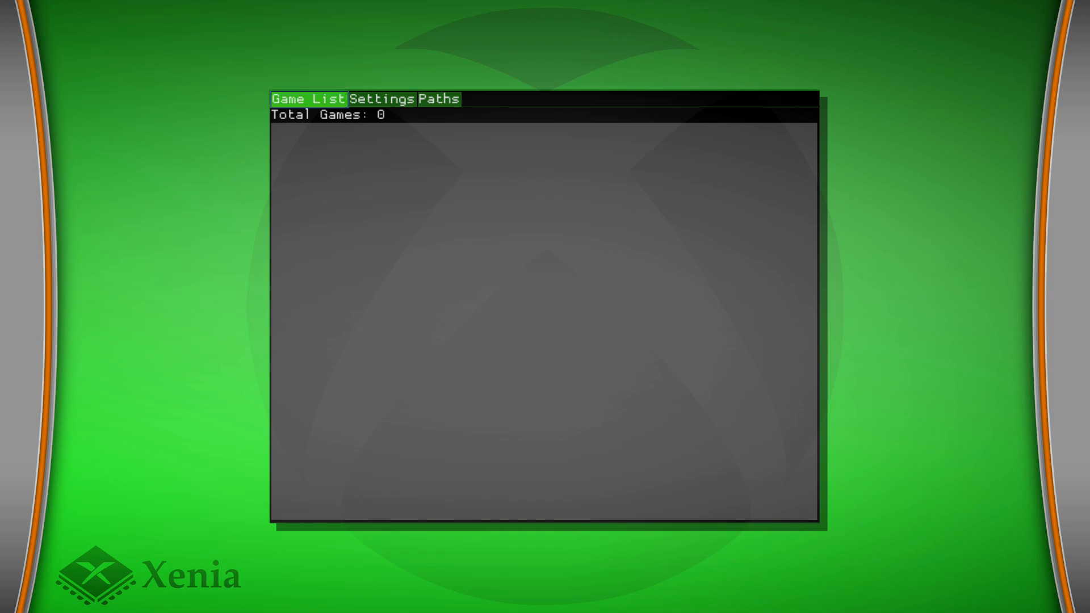
click(440, 99)
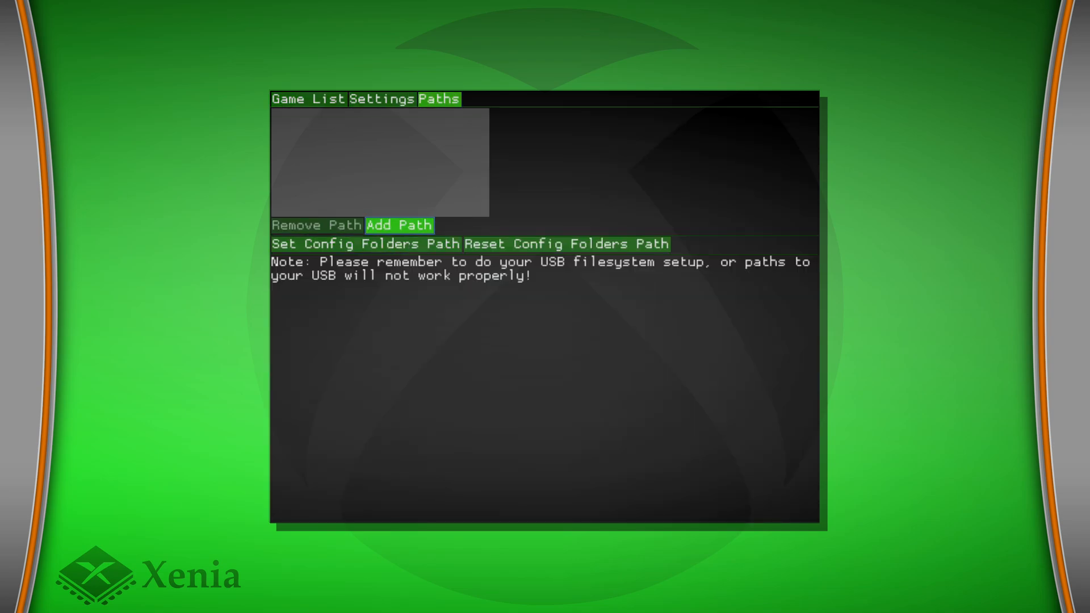
click(399, 225)
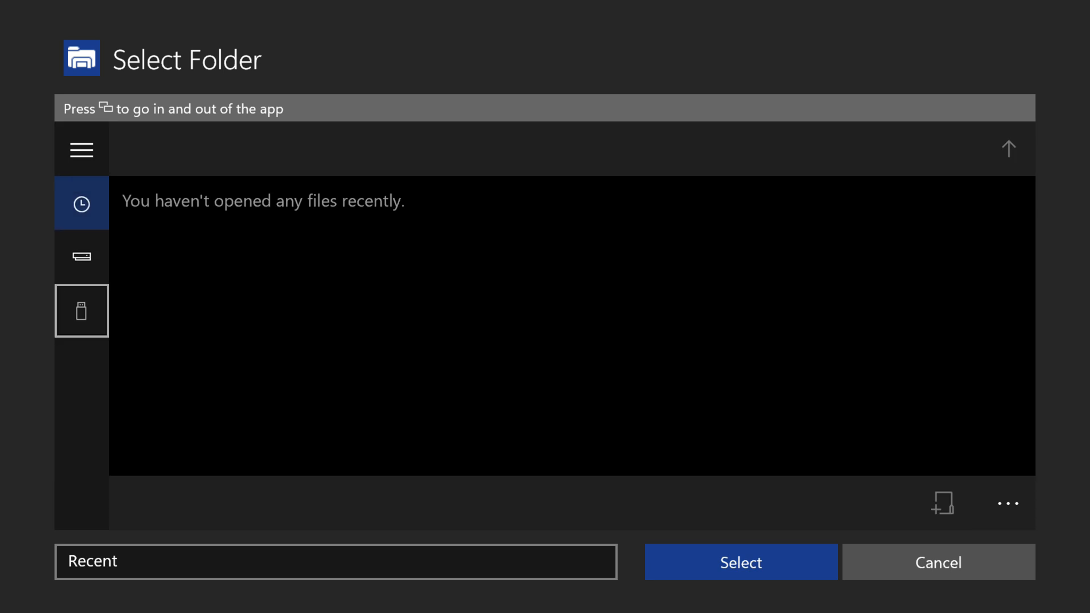
Choose D:\Bean on the XboxMediaUSBv2 drive as the path and return to the Game List showing 3 games.
click(81, 310)
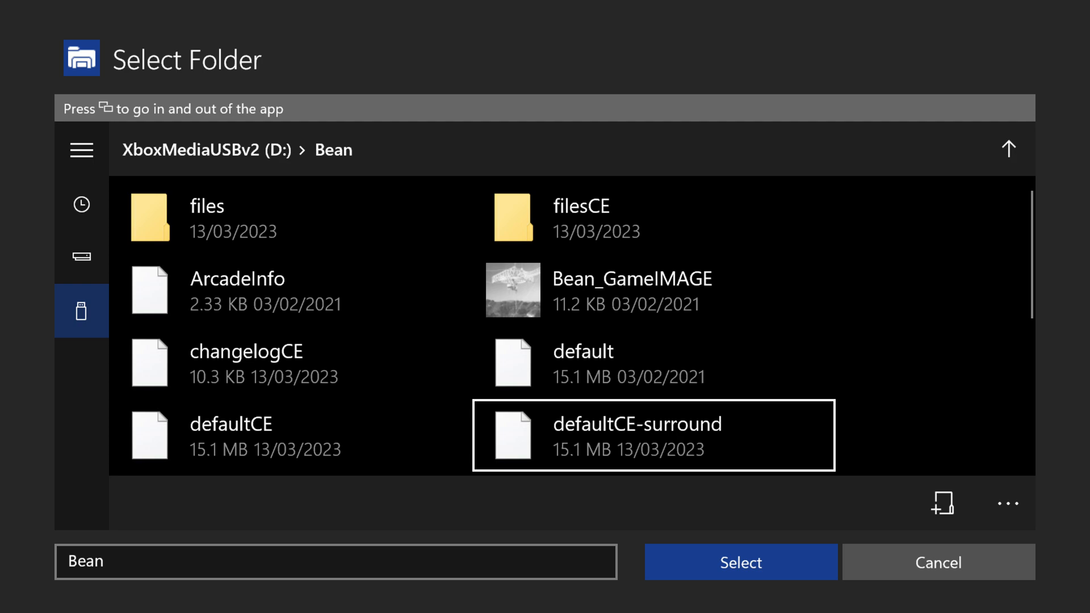
scroll(down, 3)
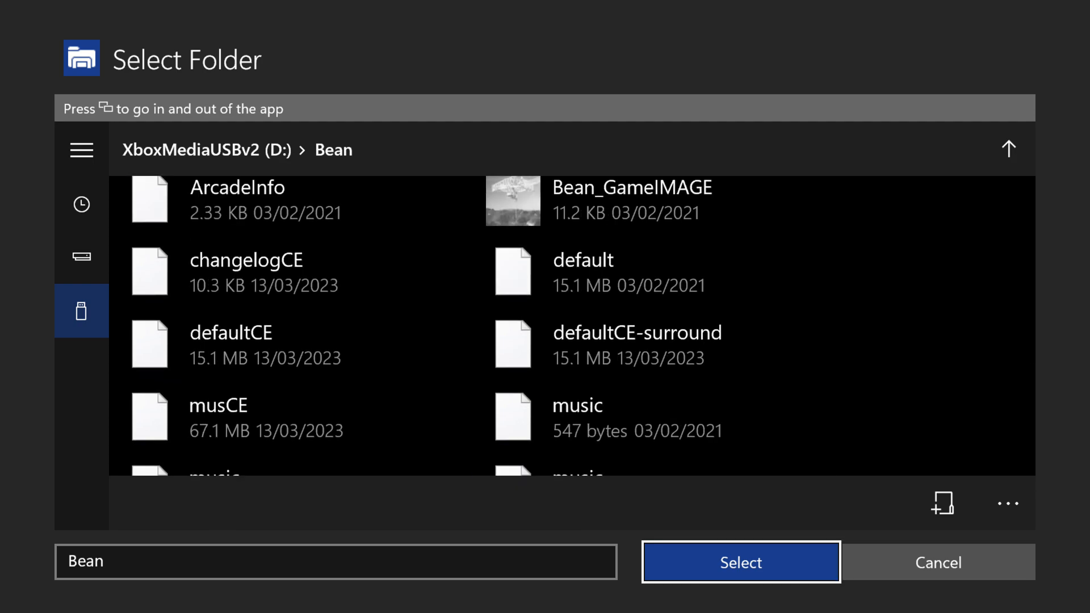
click(740, 562)
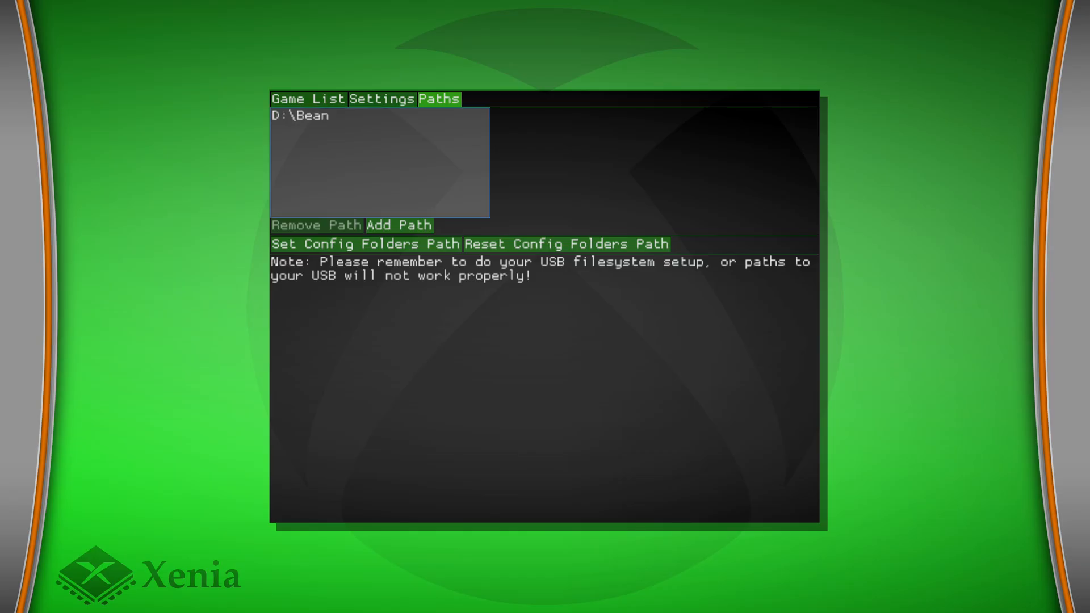
click(306, 99)
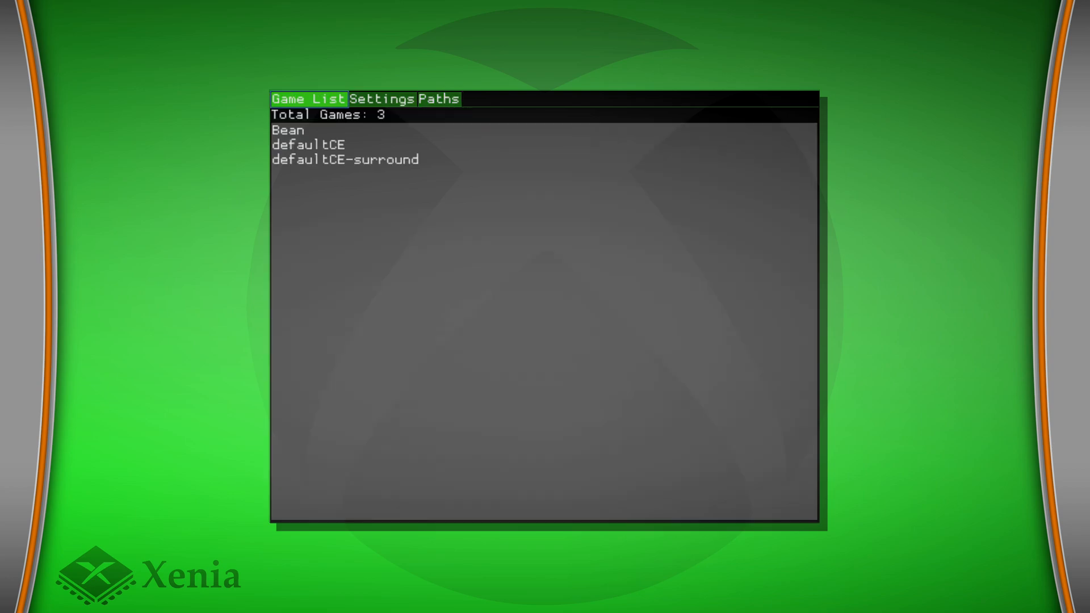
Launch the defaultCE entry from the Game List into GoldenEye 007's main menu.
click(307, 145)
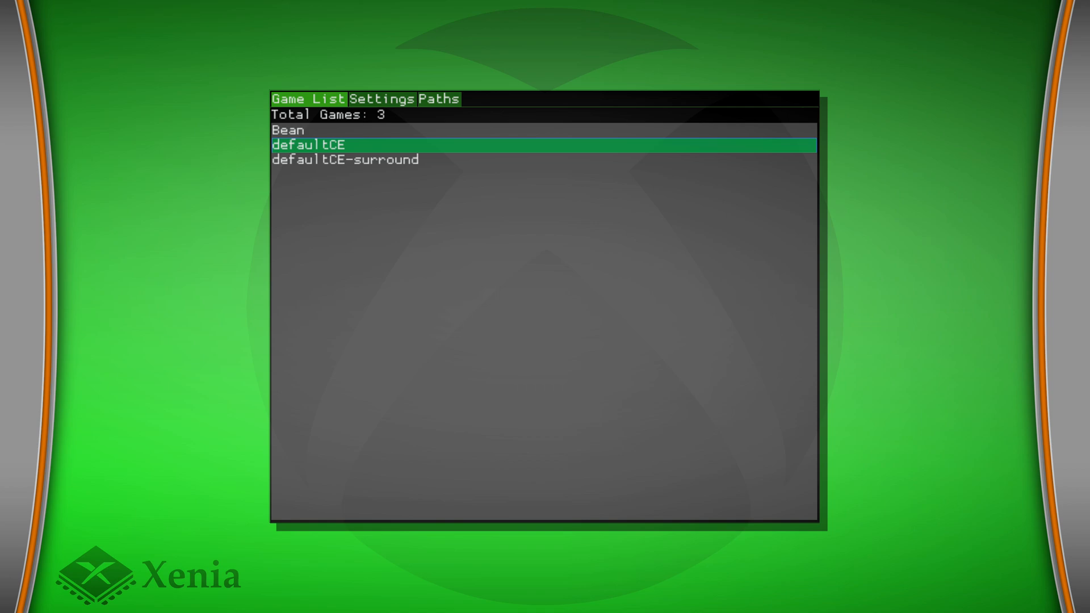
double_click(307, 145)
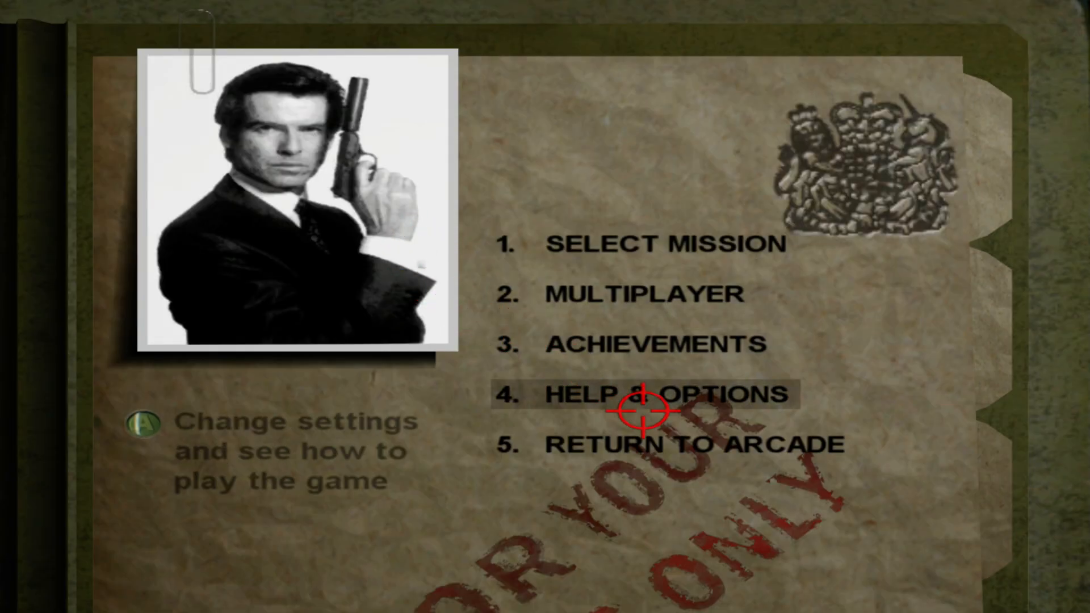
Set Screen Ratio to 16:9 in Other Settings and back out to save the options.
click(647, 393)
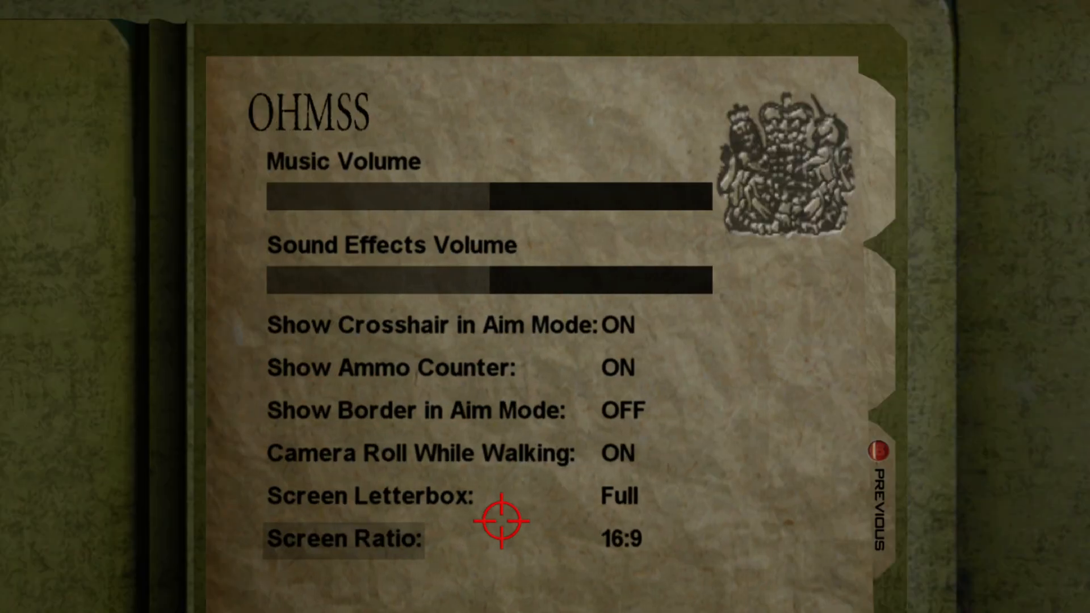
key(up)
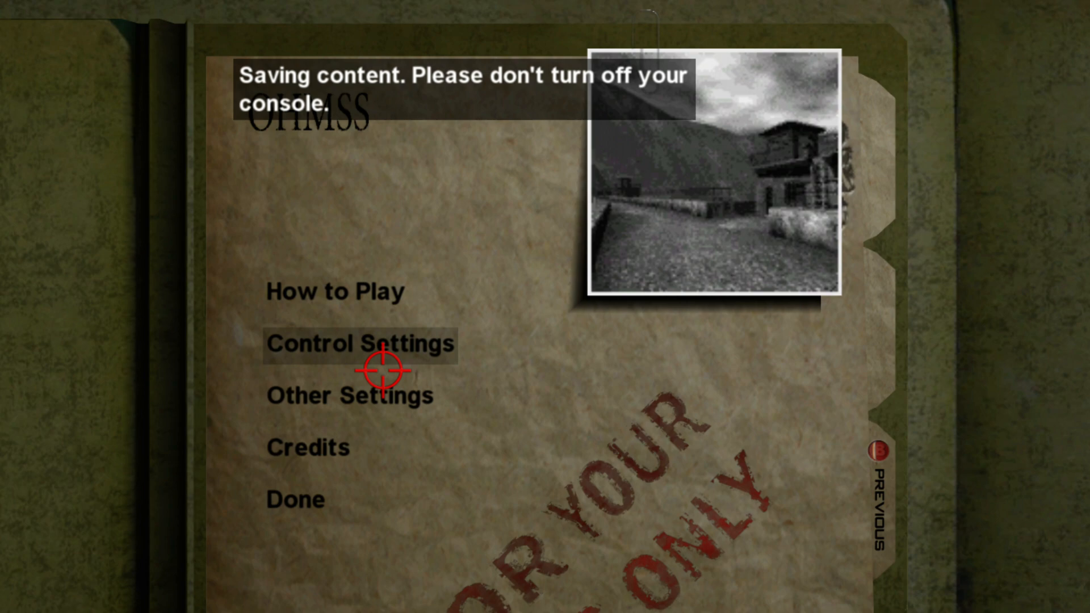
click(360, 343)
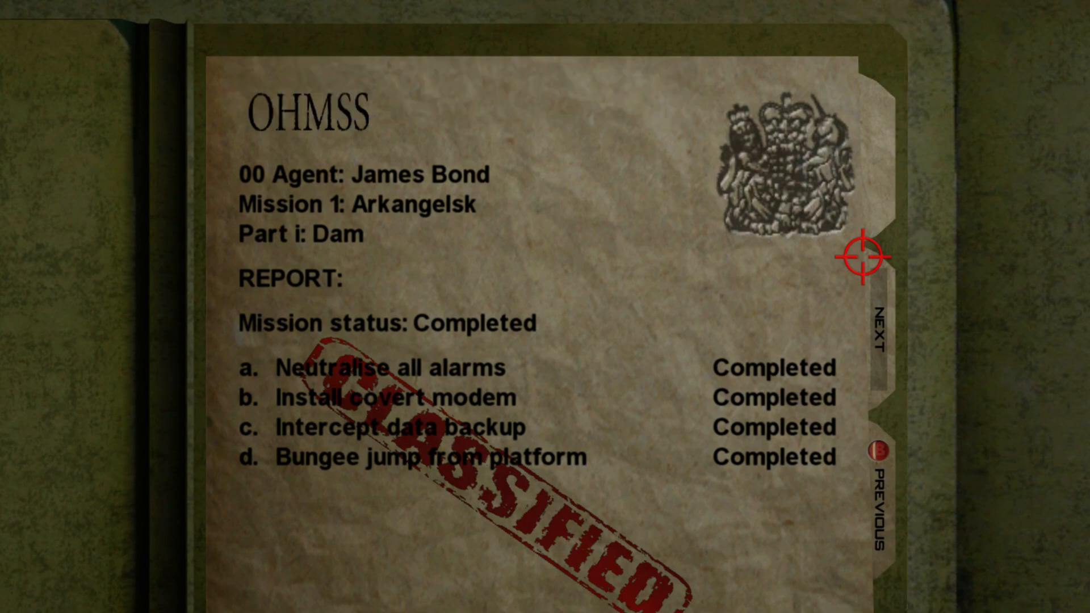
Advance past the Dam mission report with every objective completed.
click(879, 334)
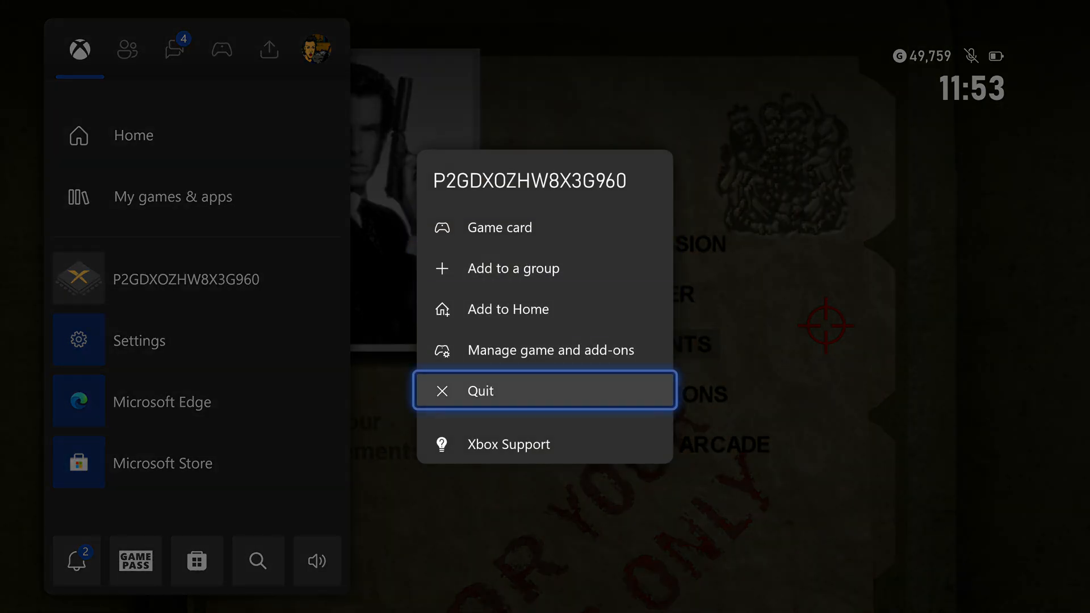
Quit the running emulator app from the Xbox guide and return to the home dashboard.
click(478, 390)
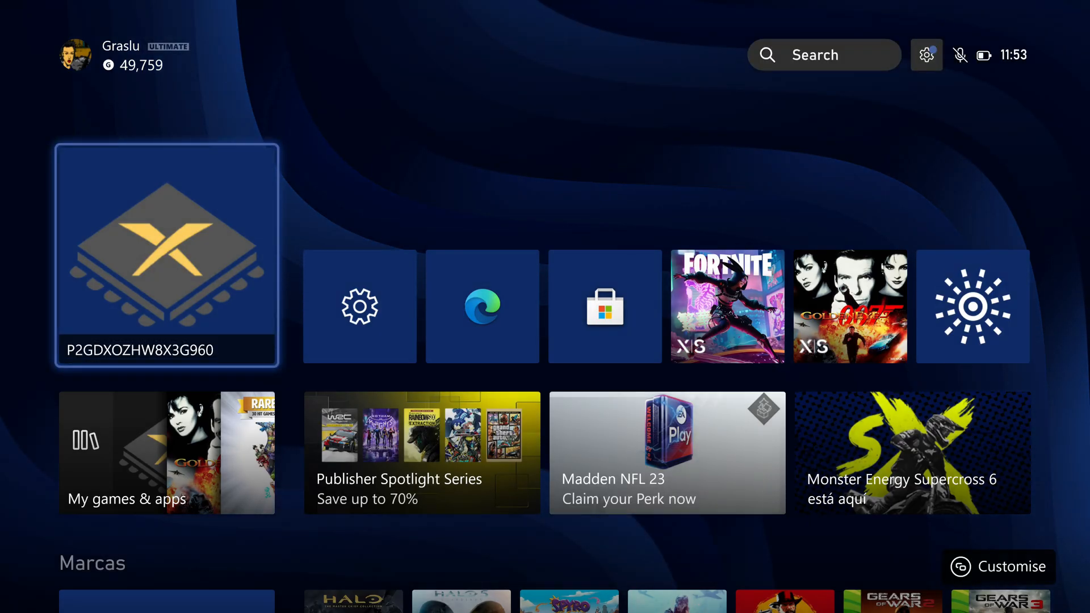